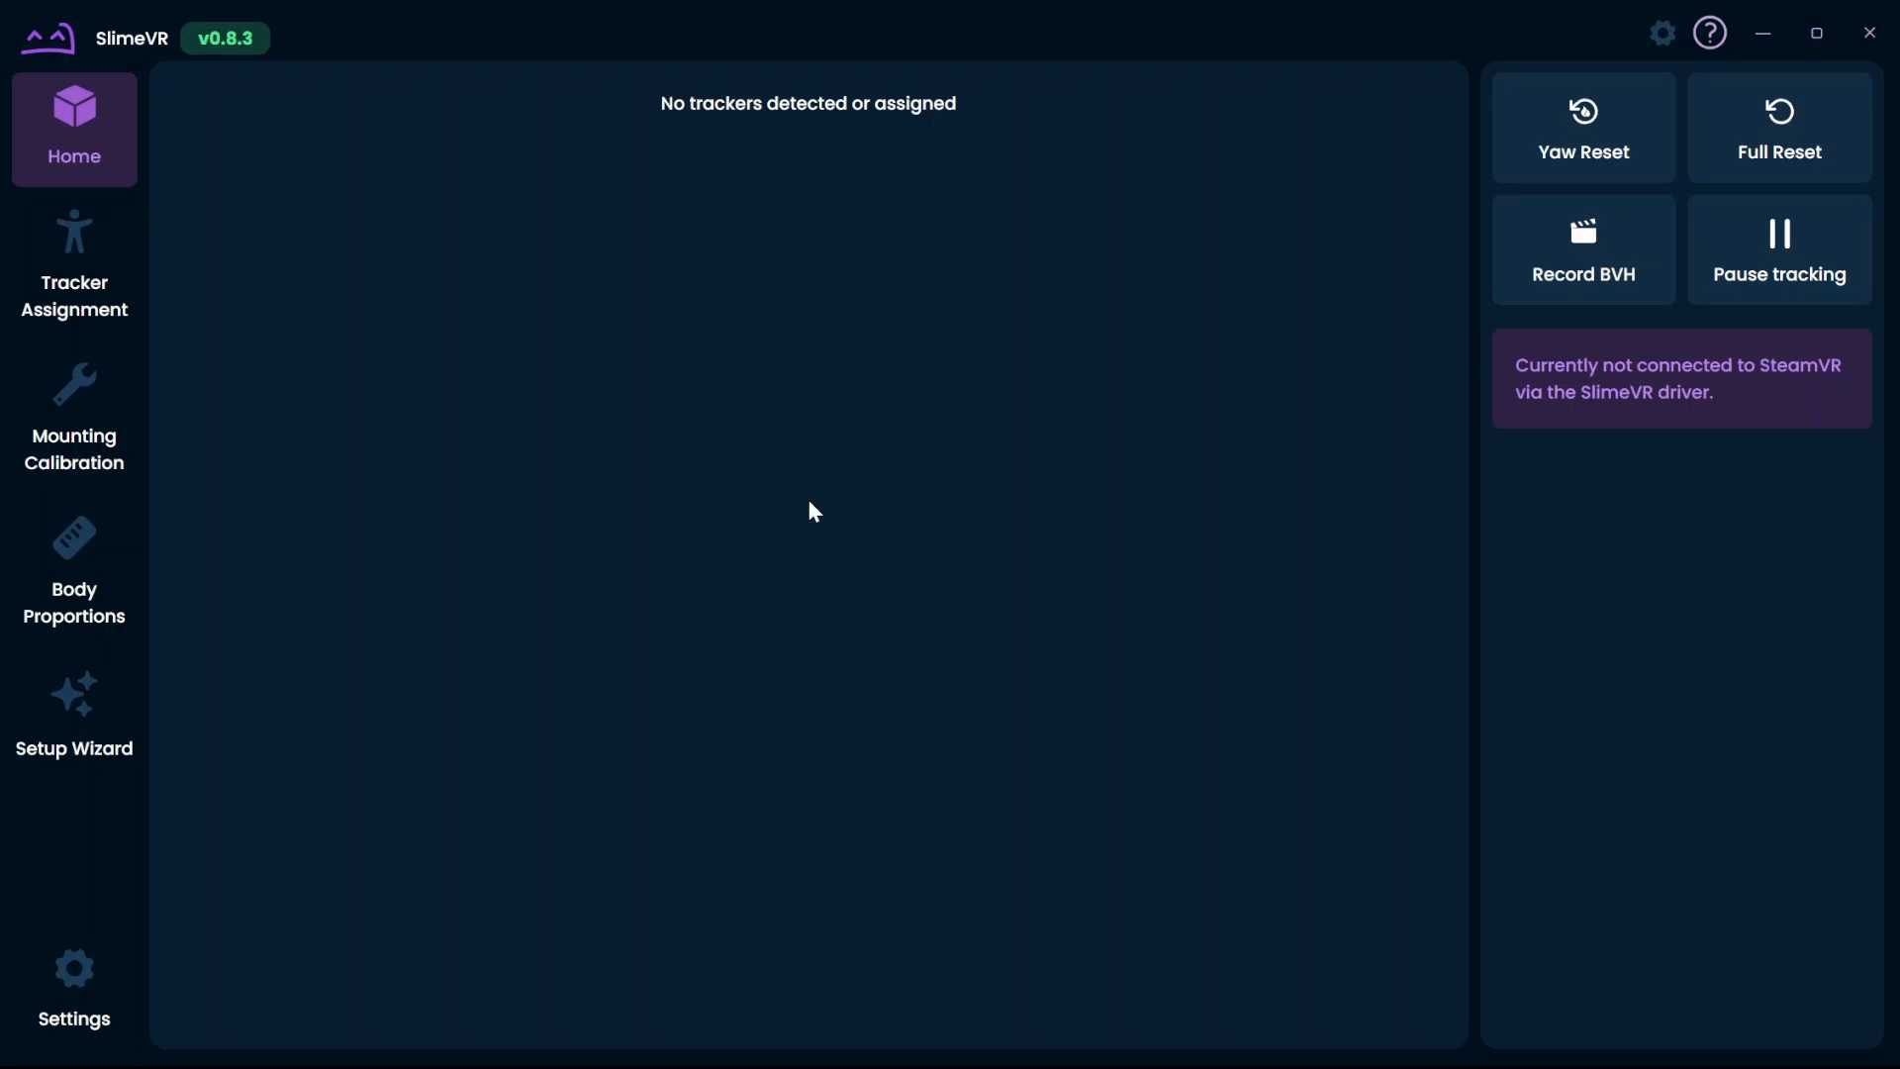
mouse_move(244, 100)
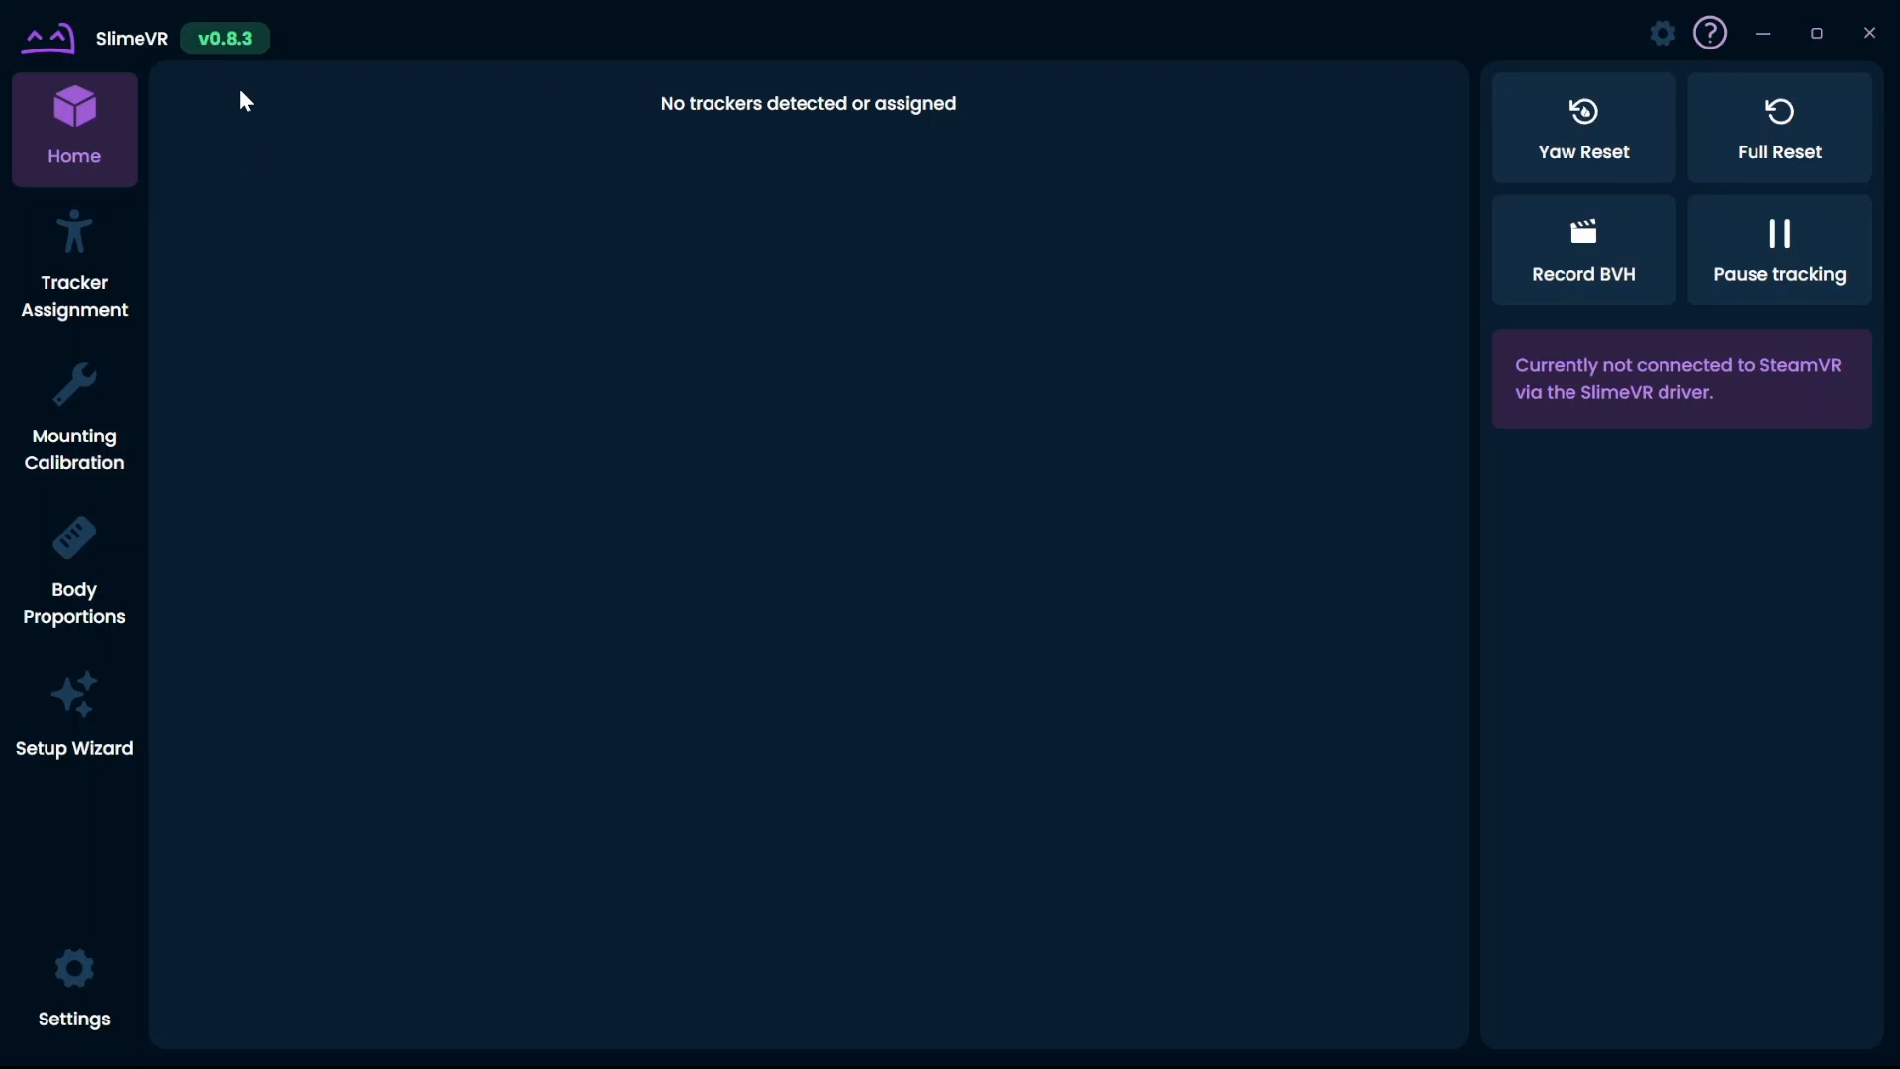
mouse_move(182, 99)
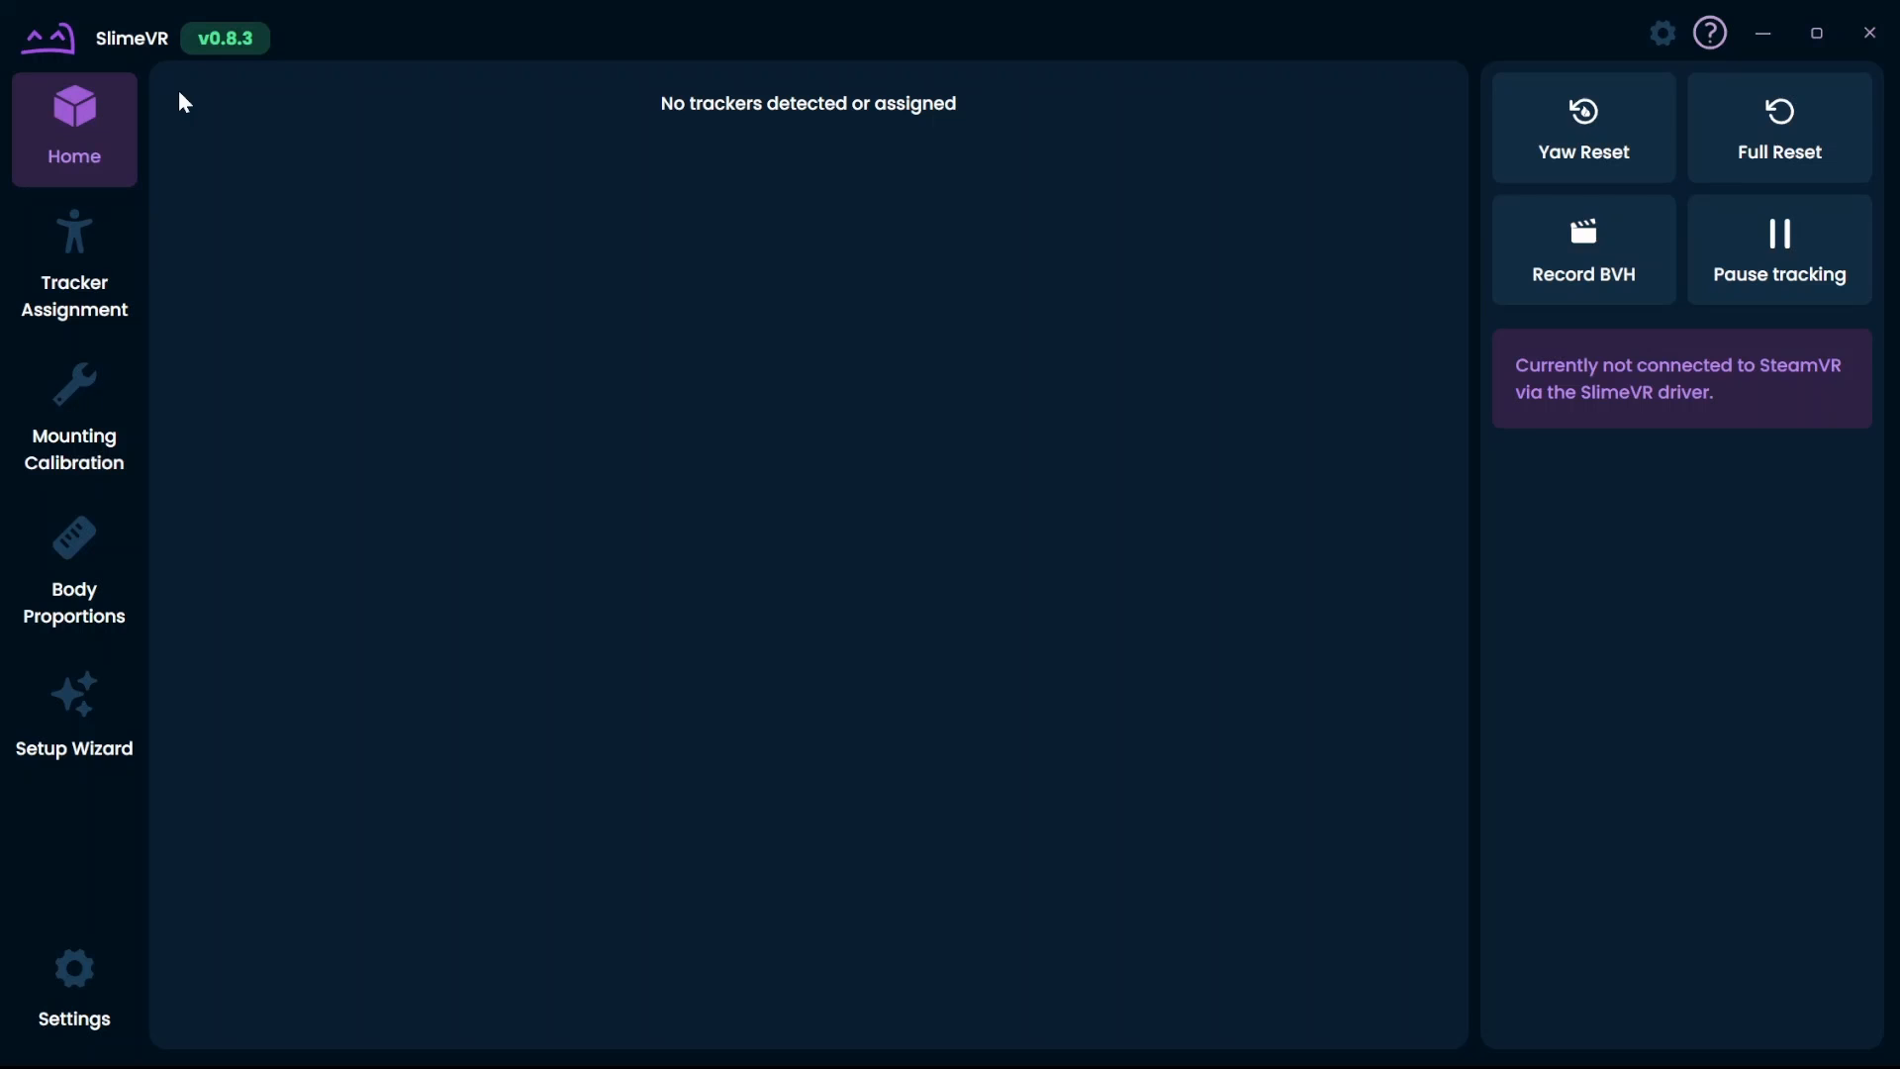
mouse_move(107, 149)
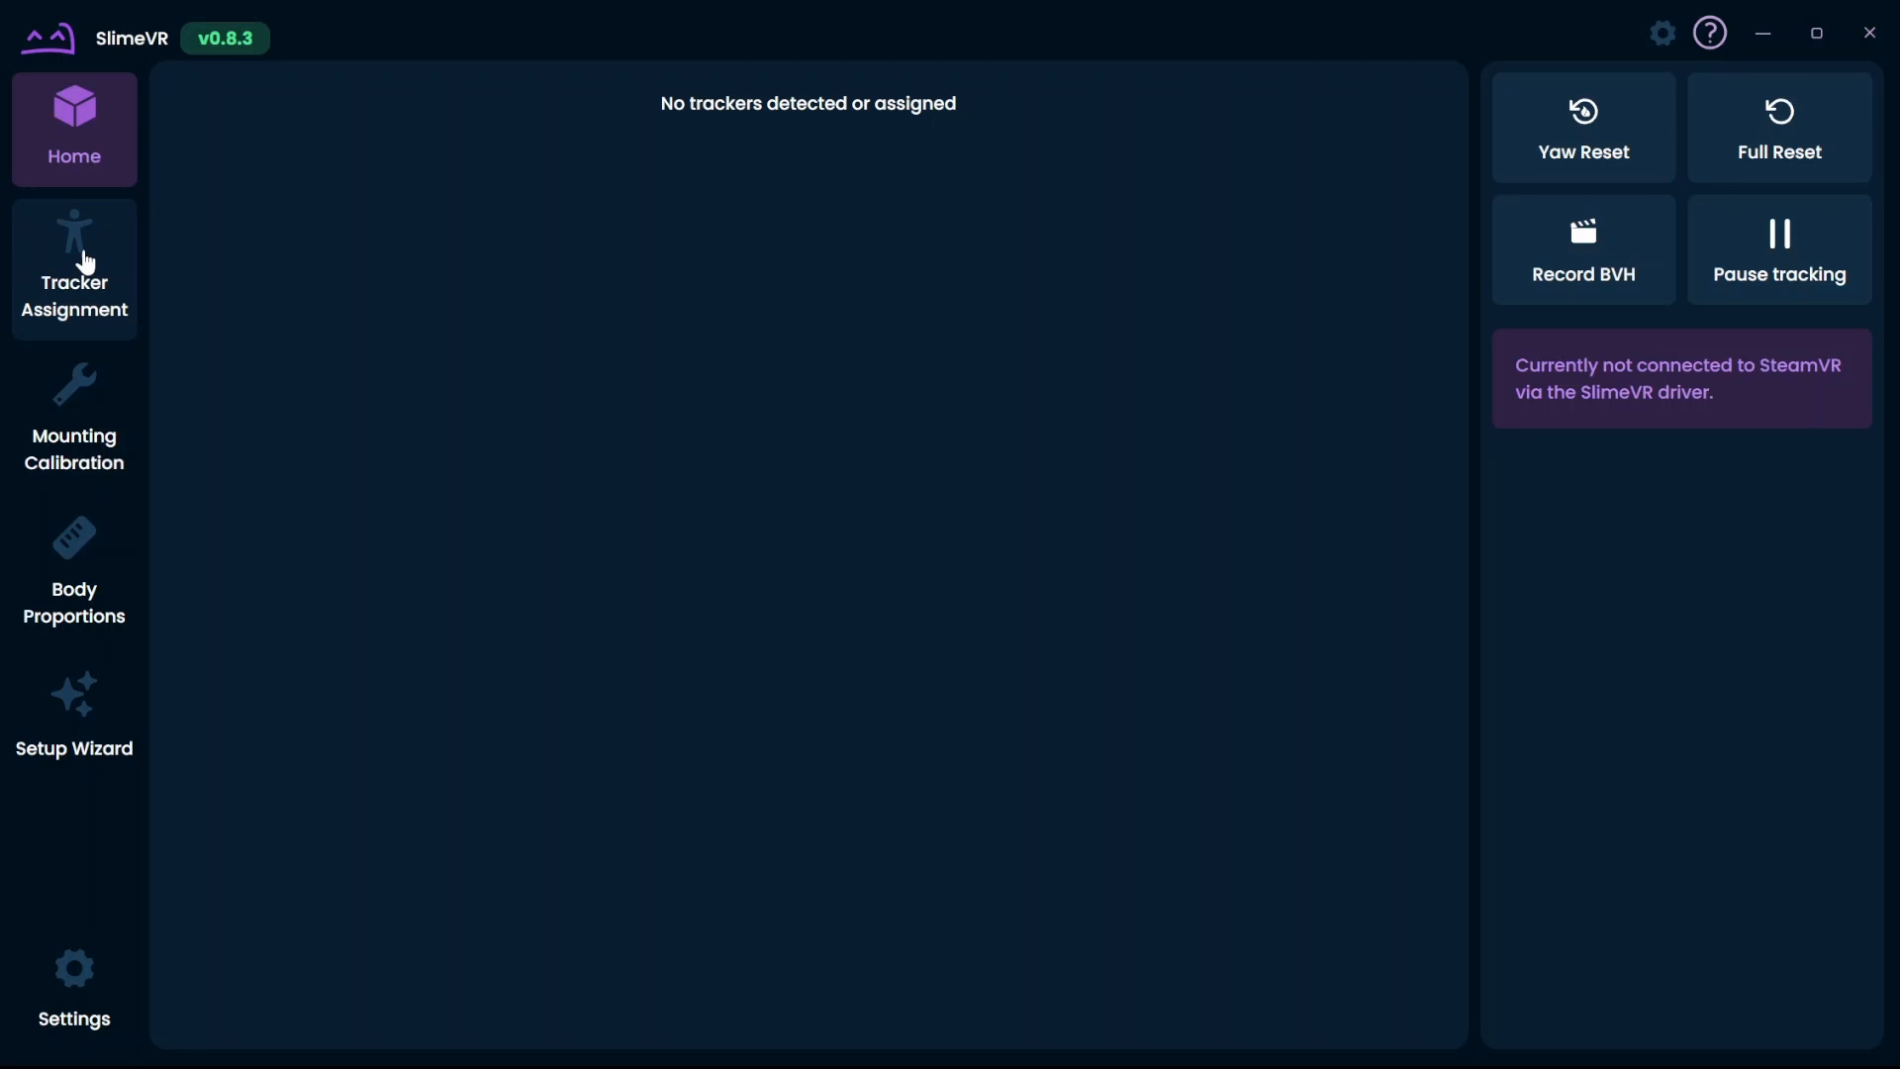
mouse_move(117, 417)
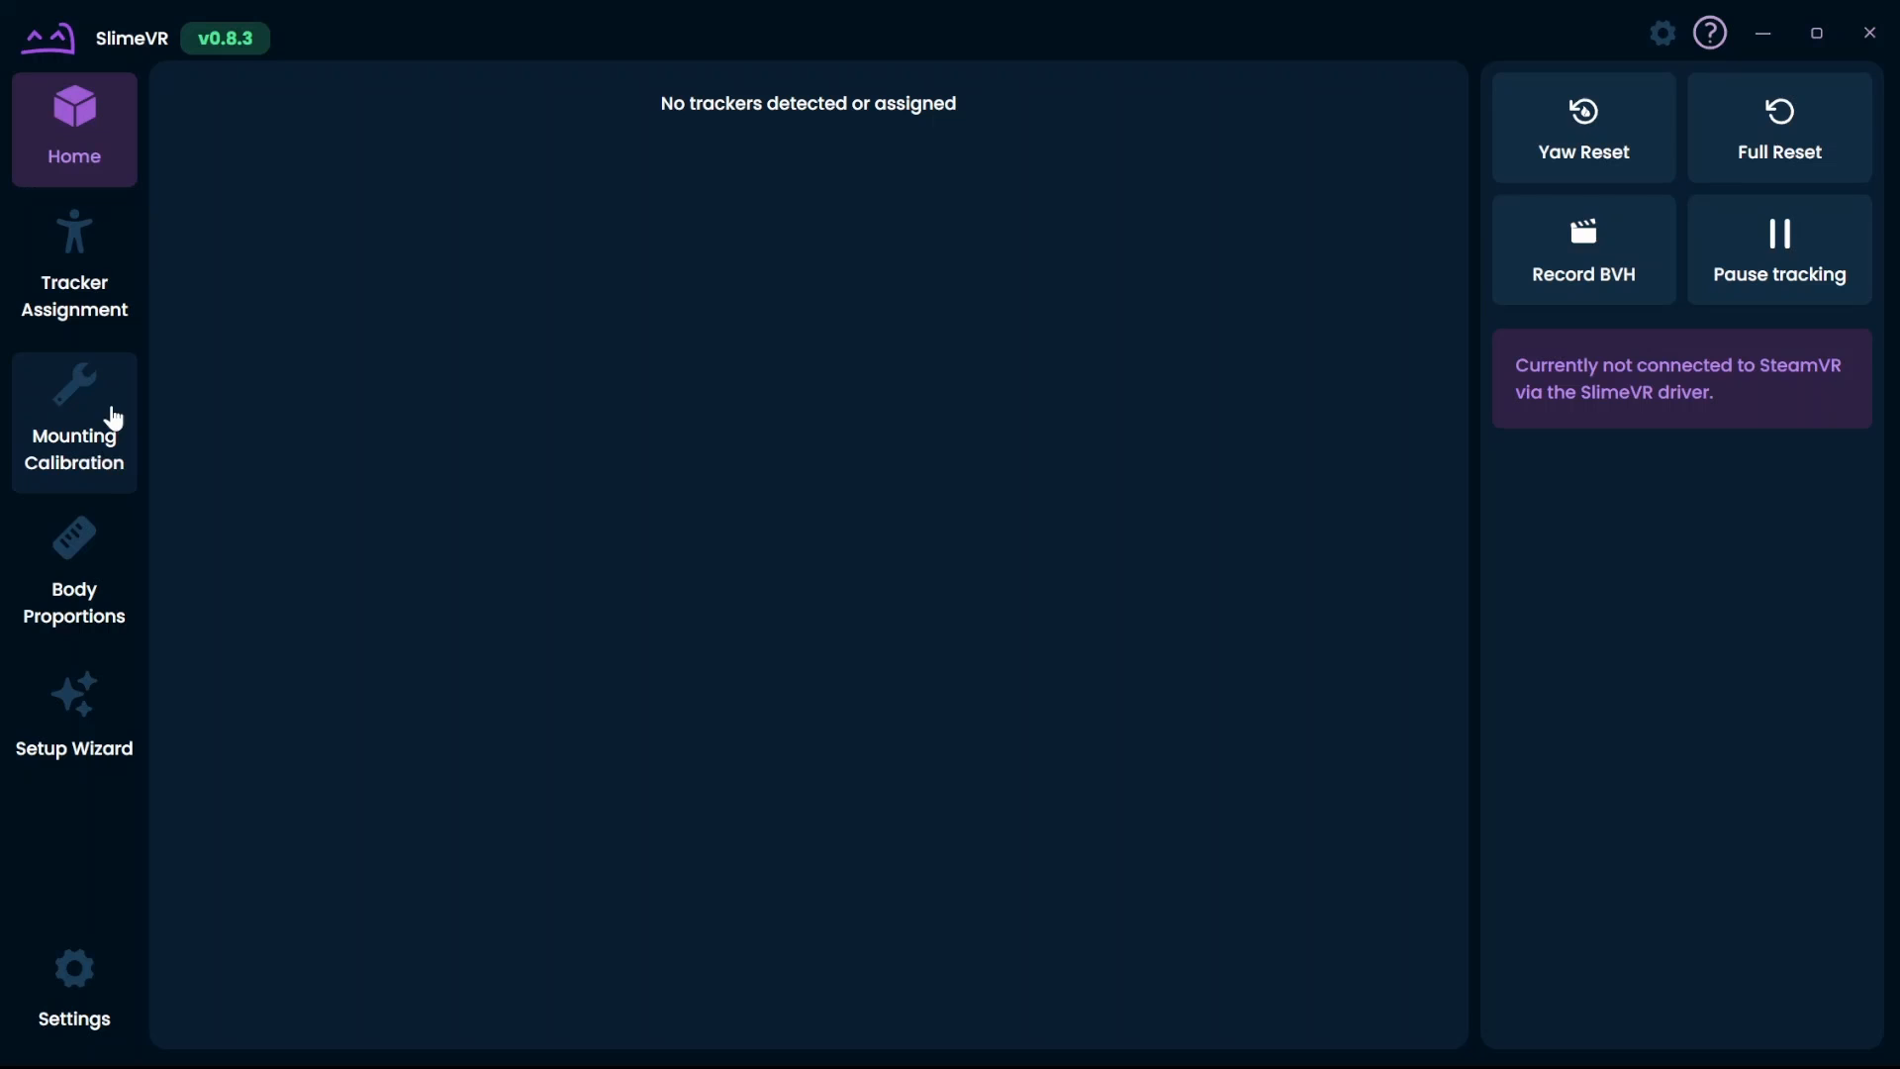
mouse_move(91, 750)
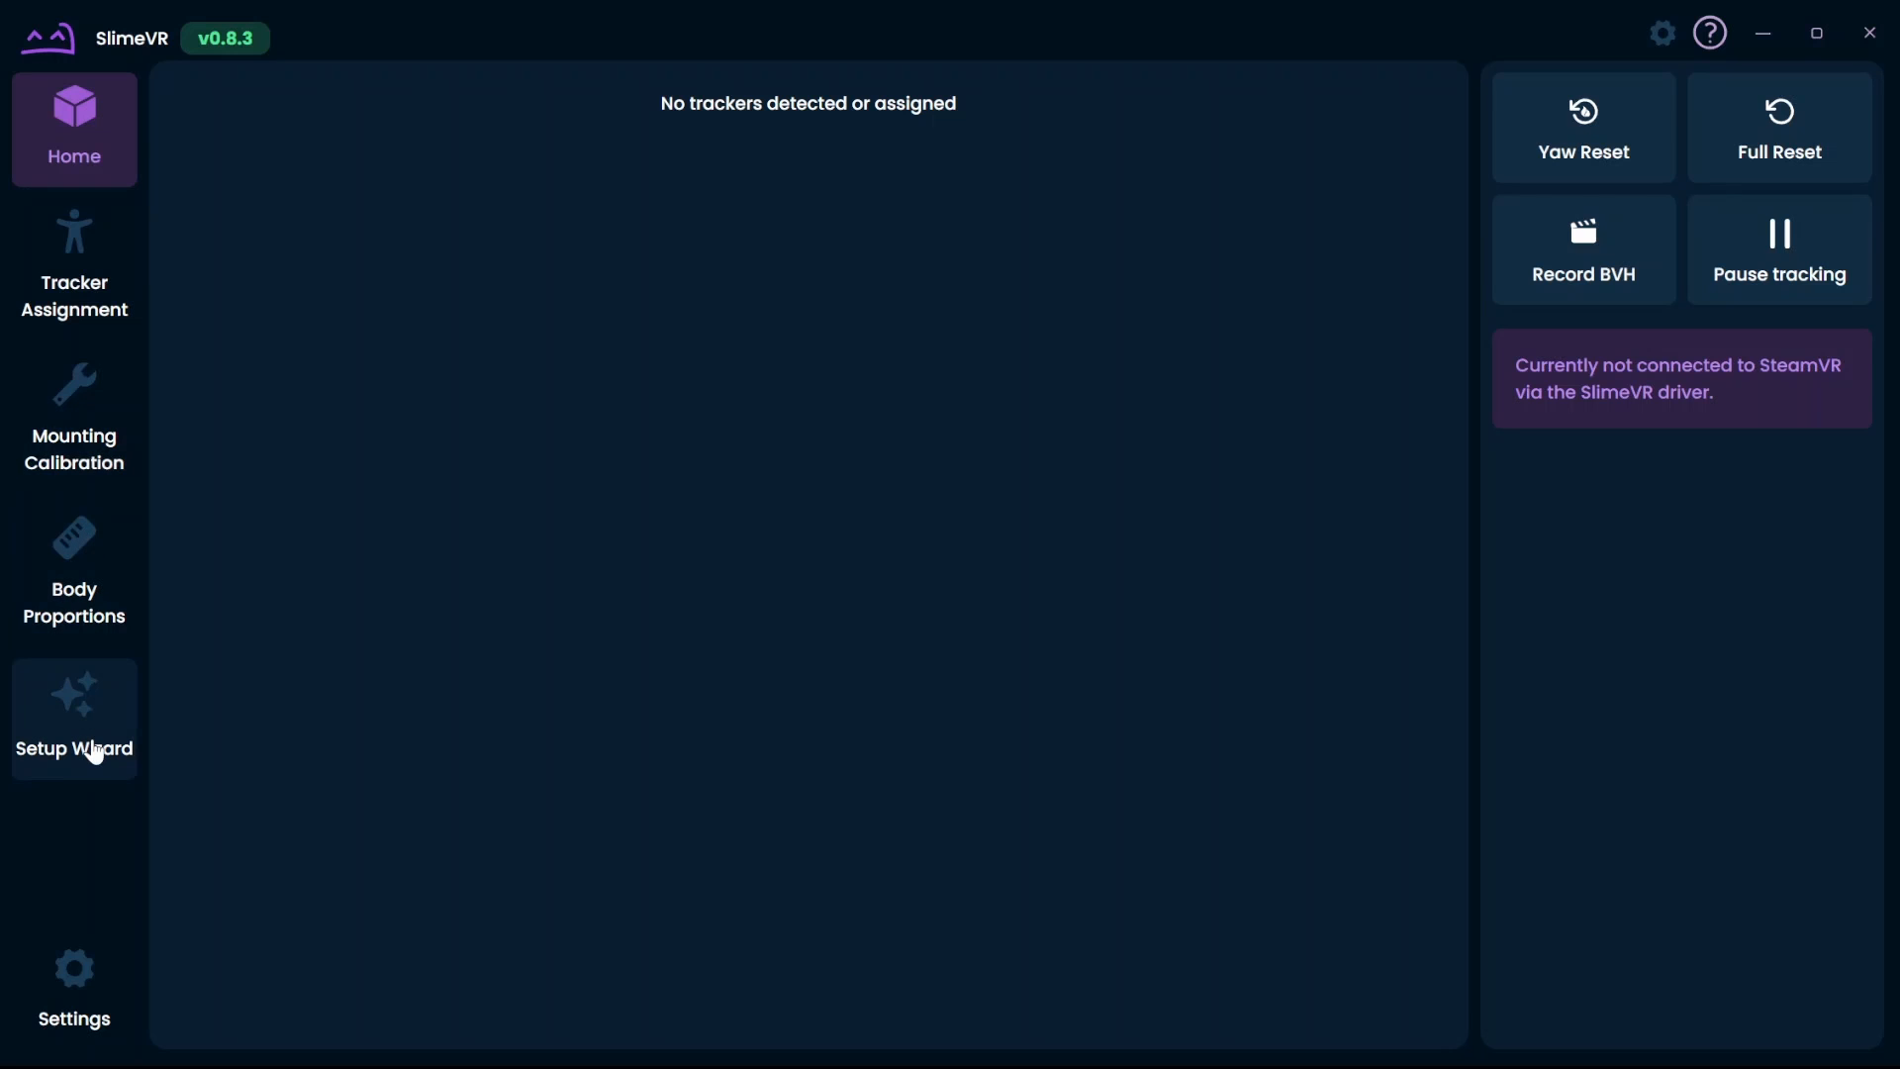
mouse_move(1056, 466)
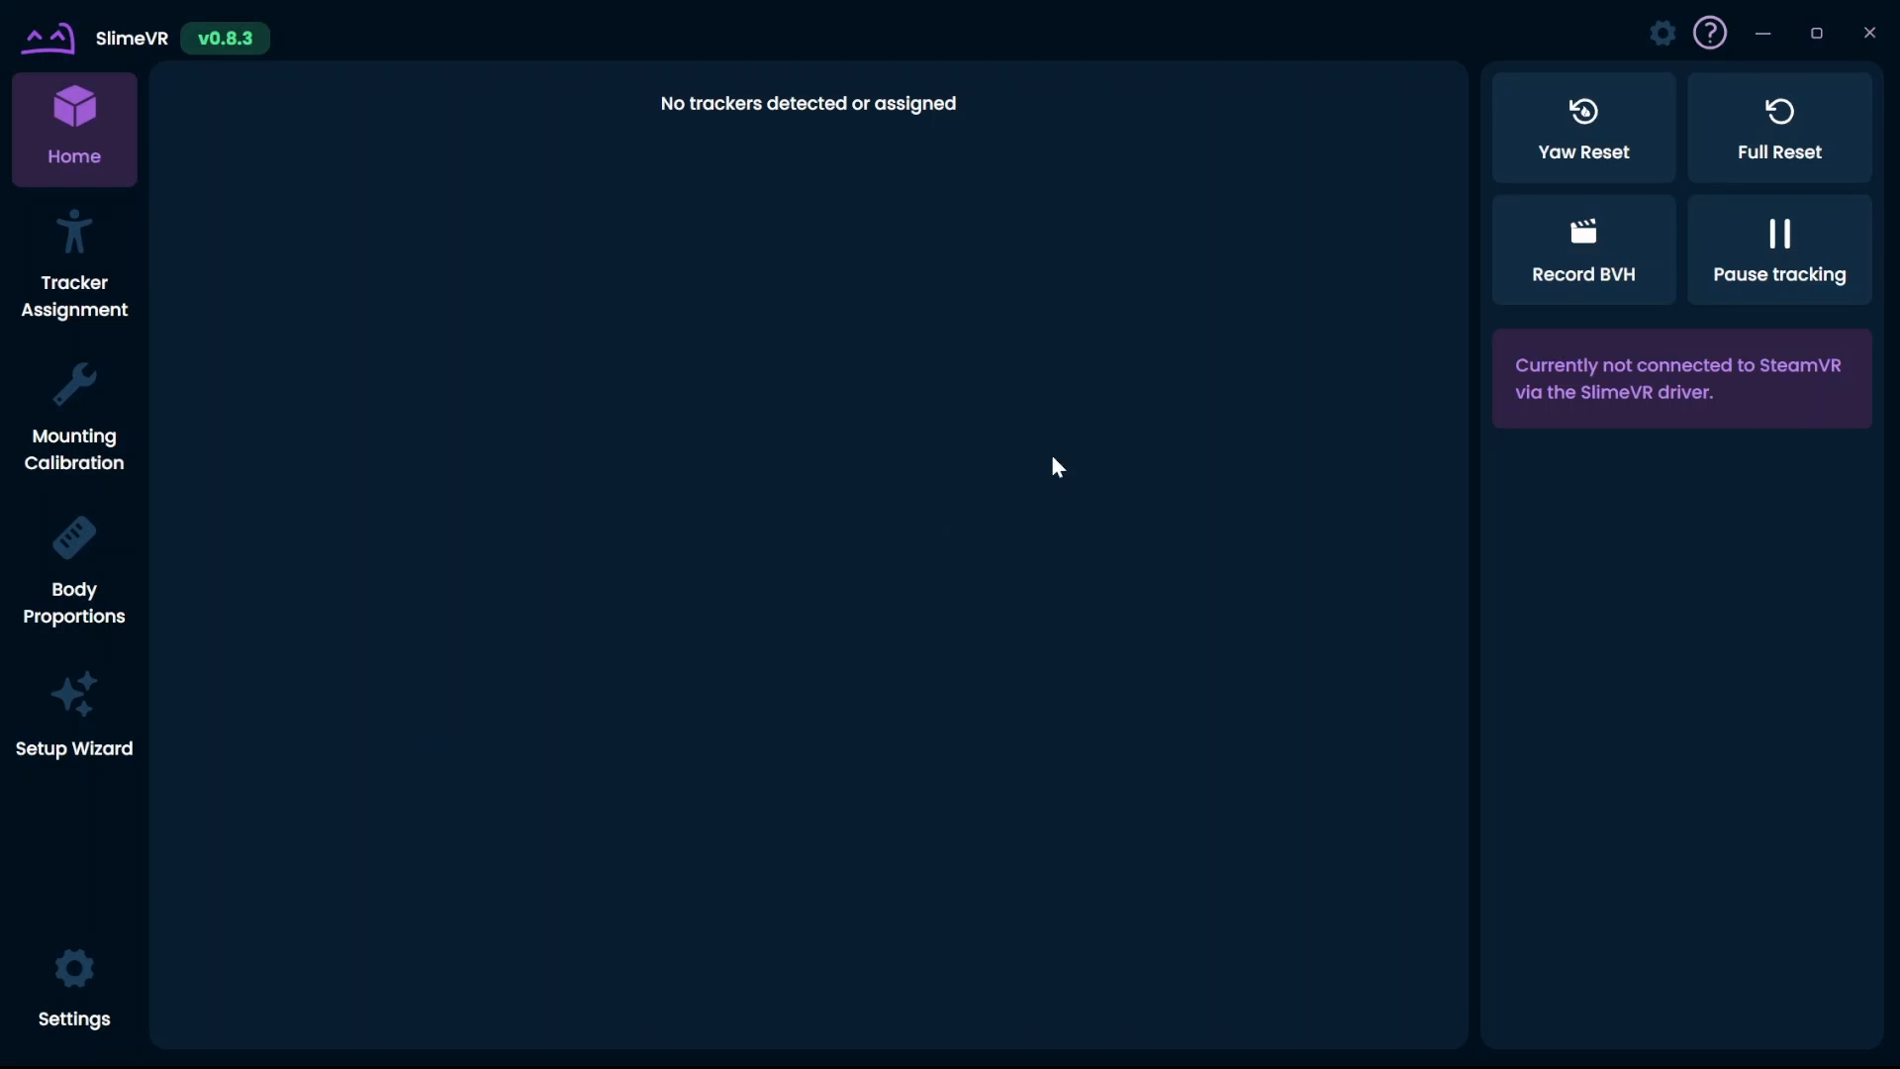
mouse_move(1701, 403)
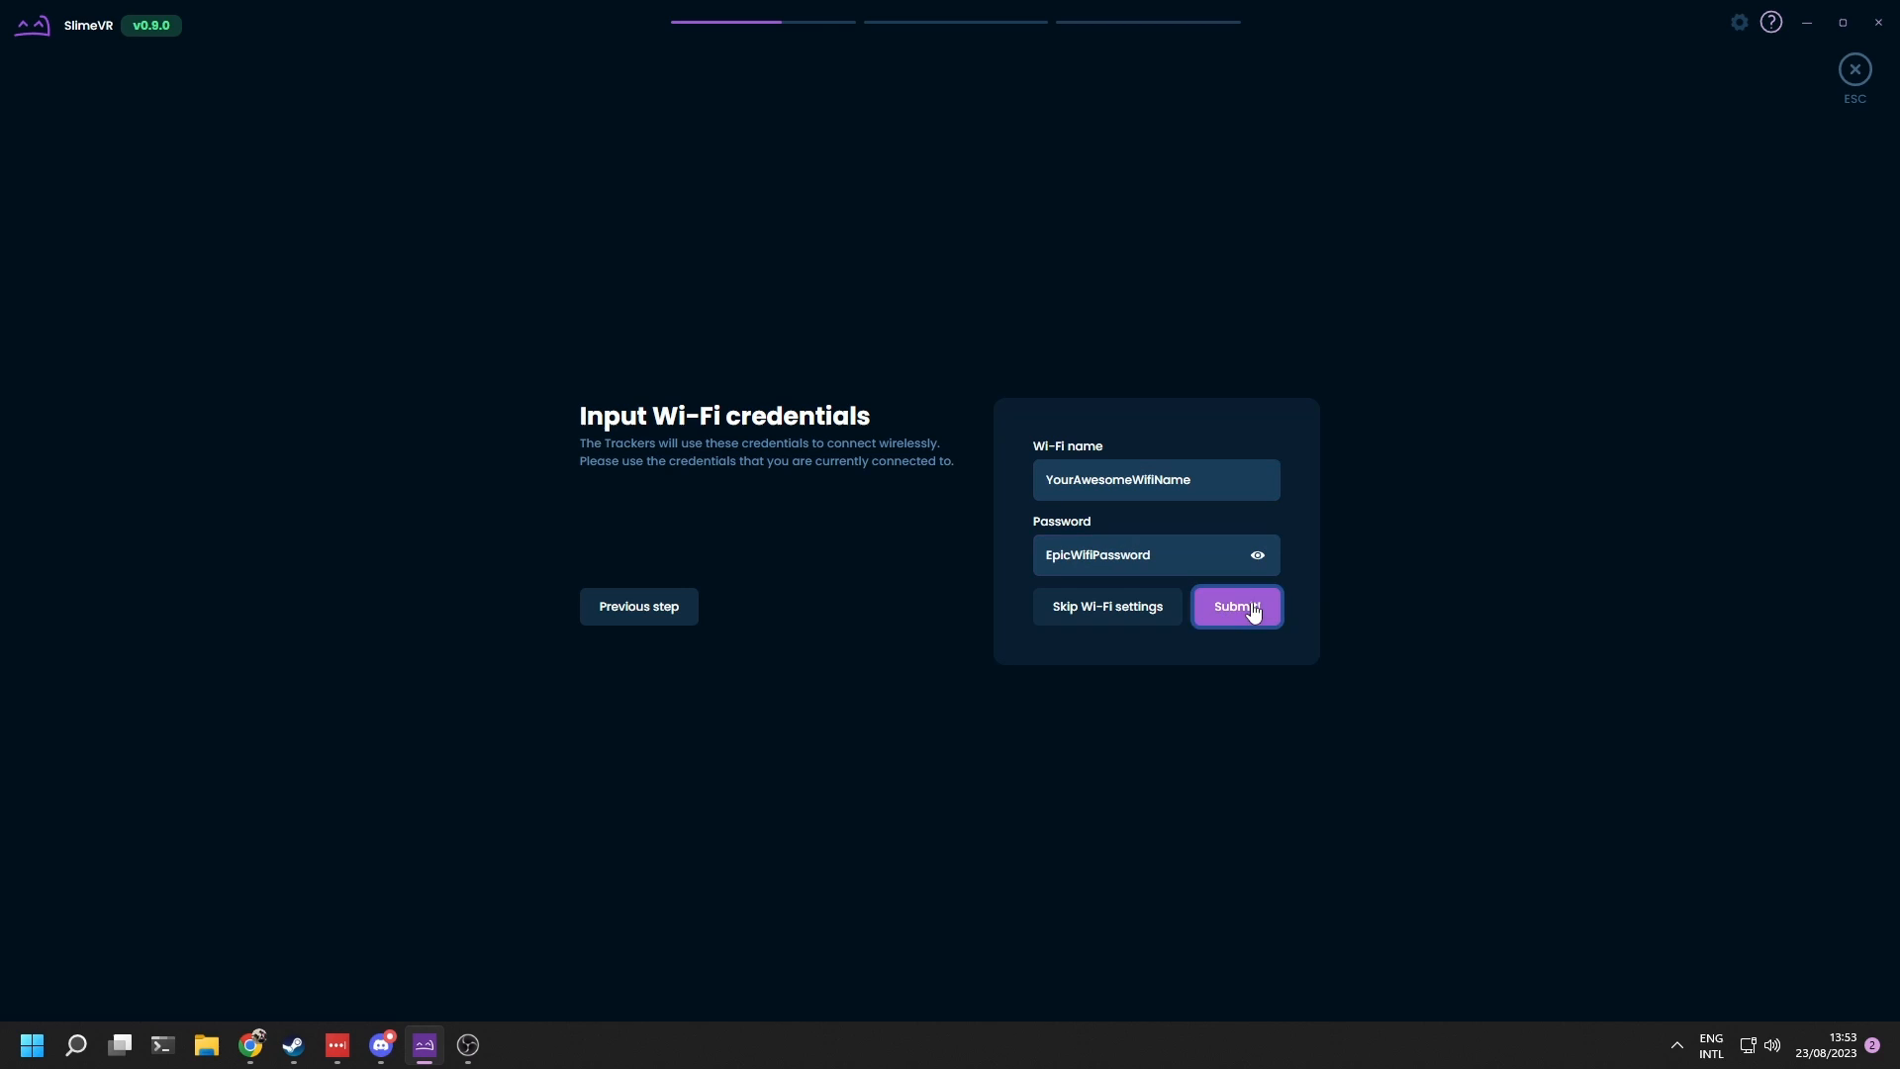
Step: Submit the entered Wi-Fi name and password to the trackers
left_click(1238, 606)
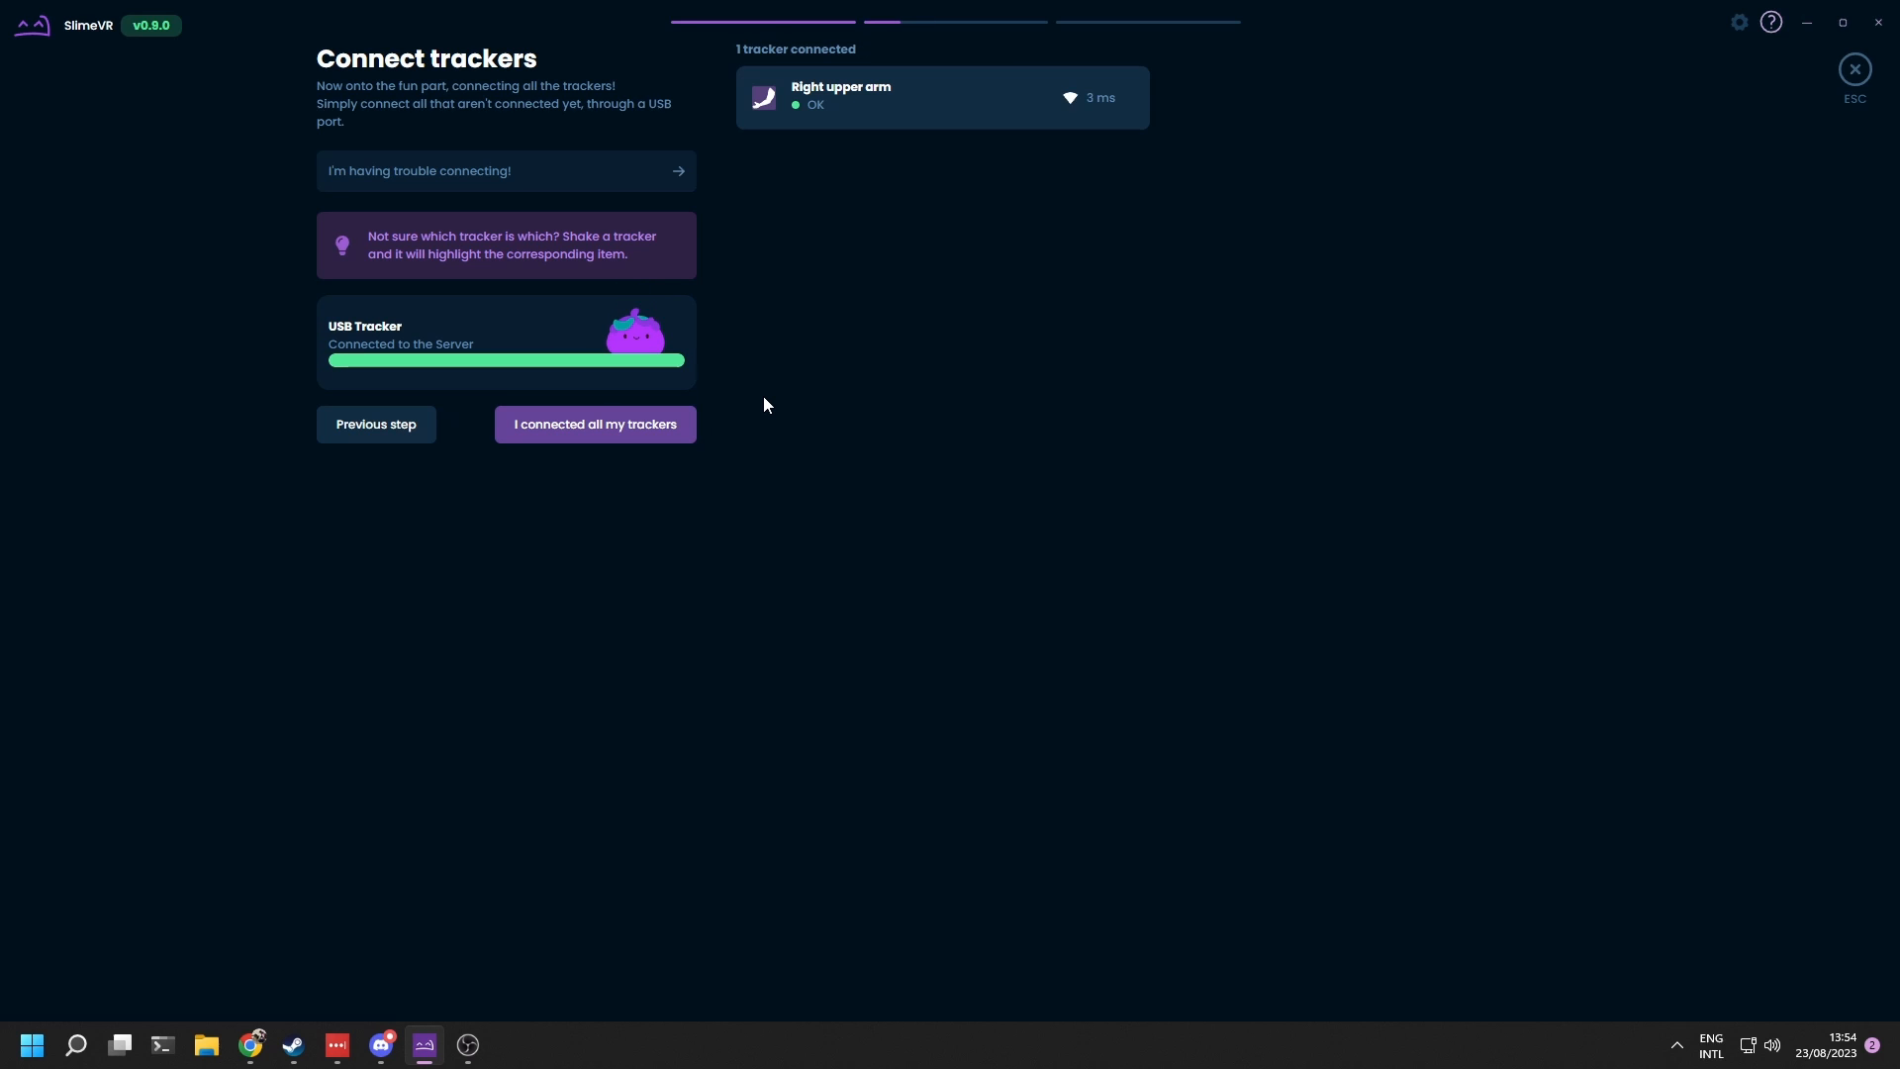
mouse_move(907, 112)
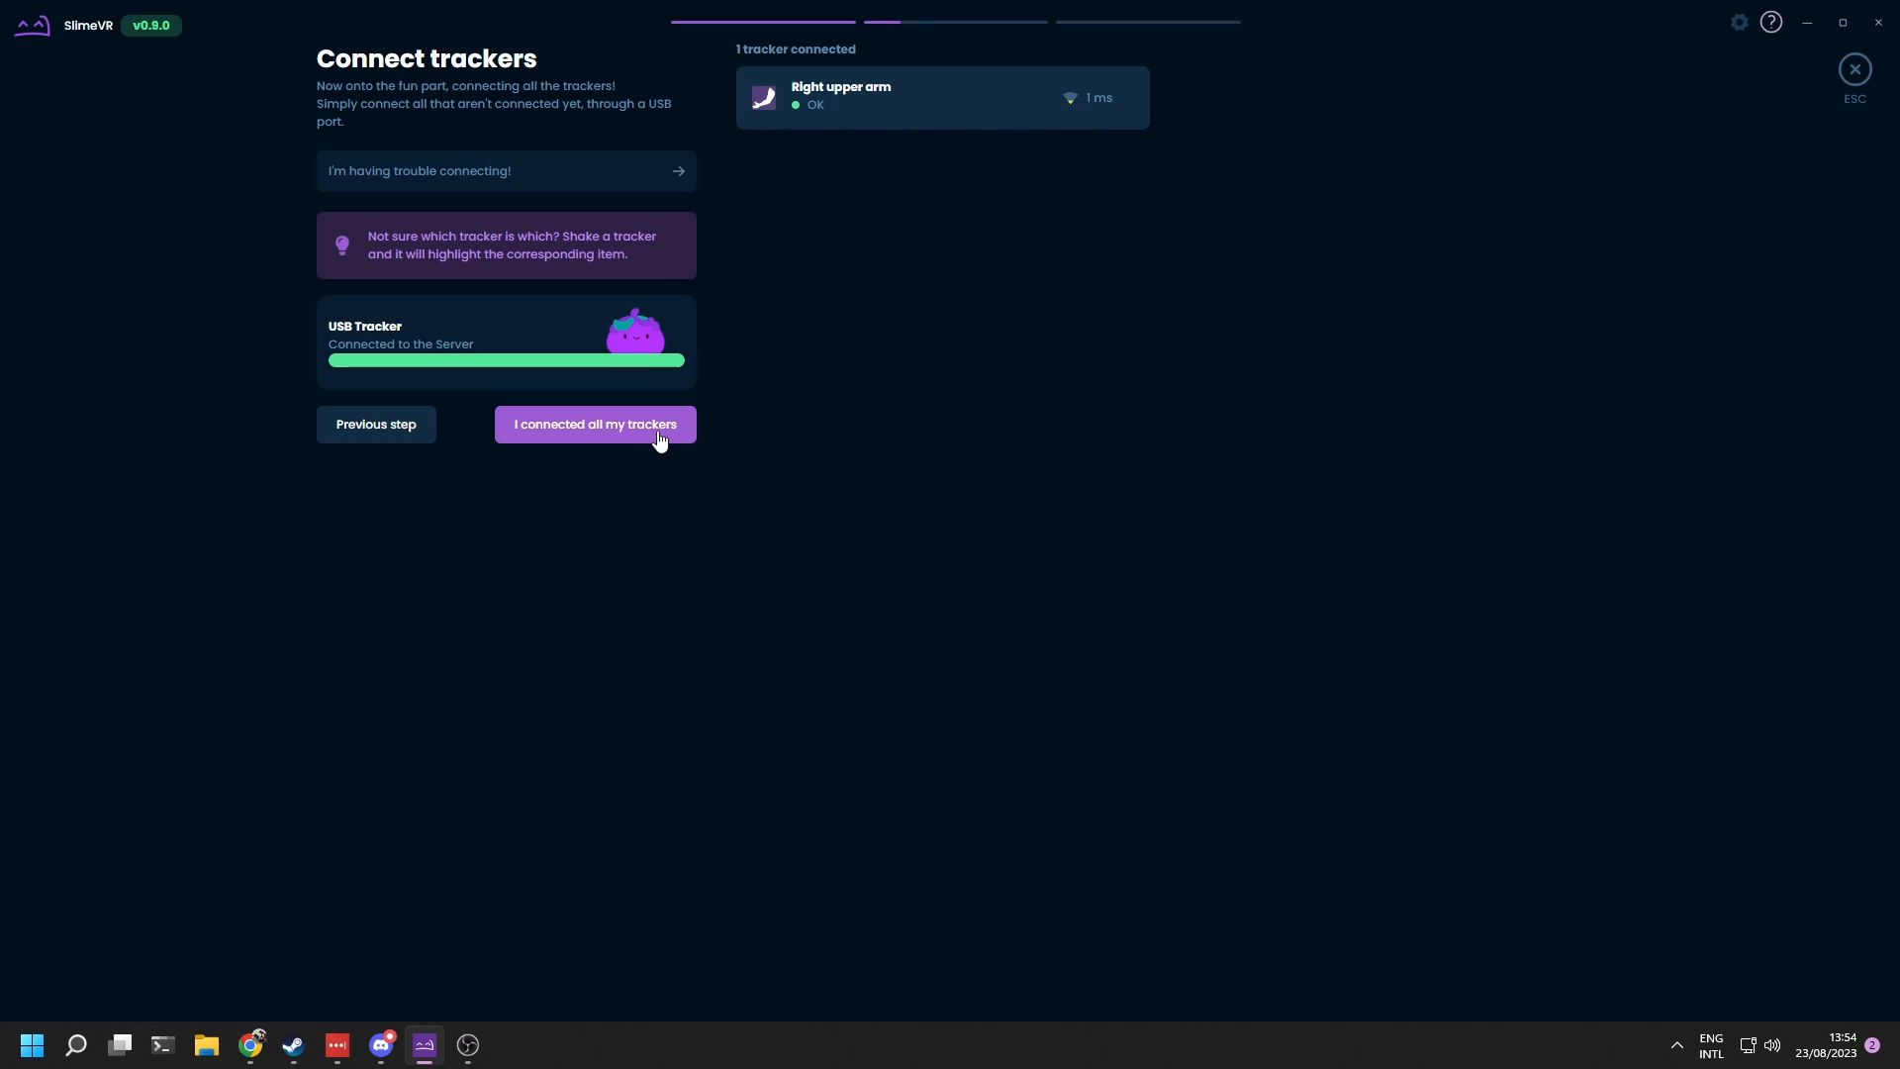
Step: Confirm all trackers are connected, with the right upper arm tracker online
left_click(595, 424)
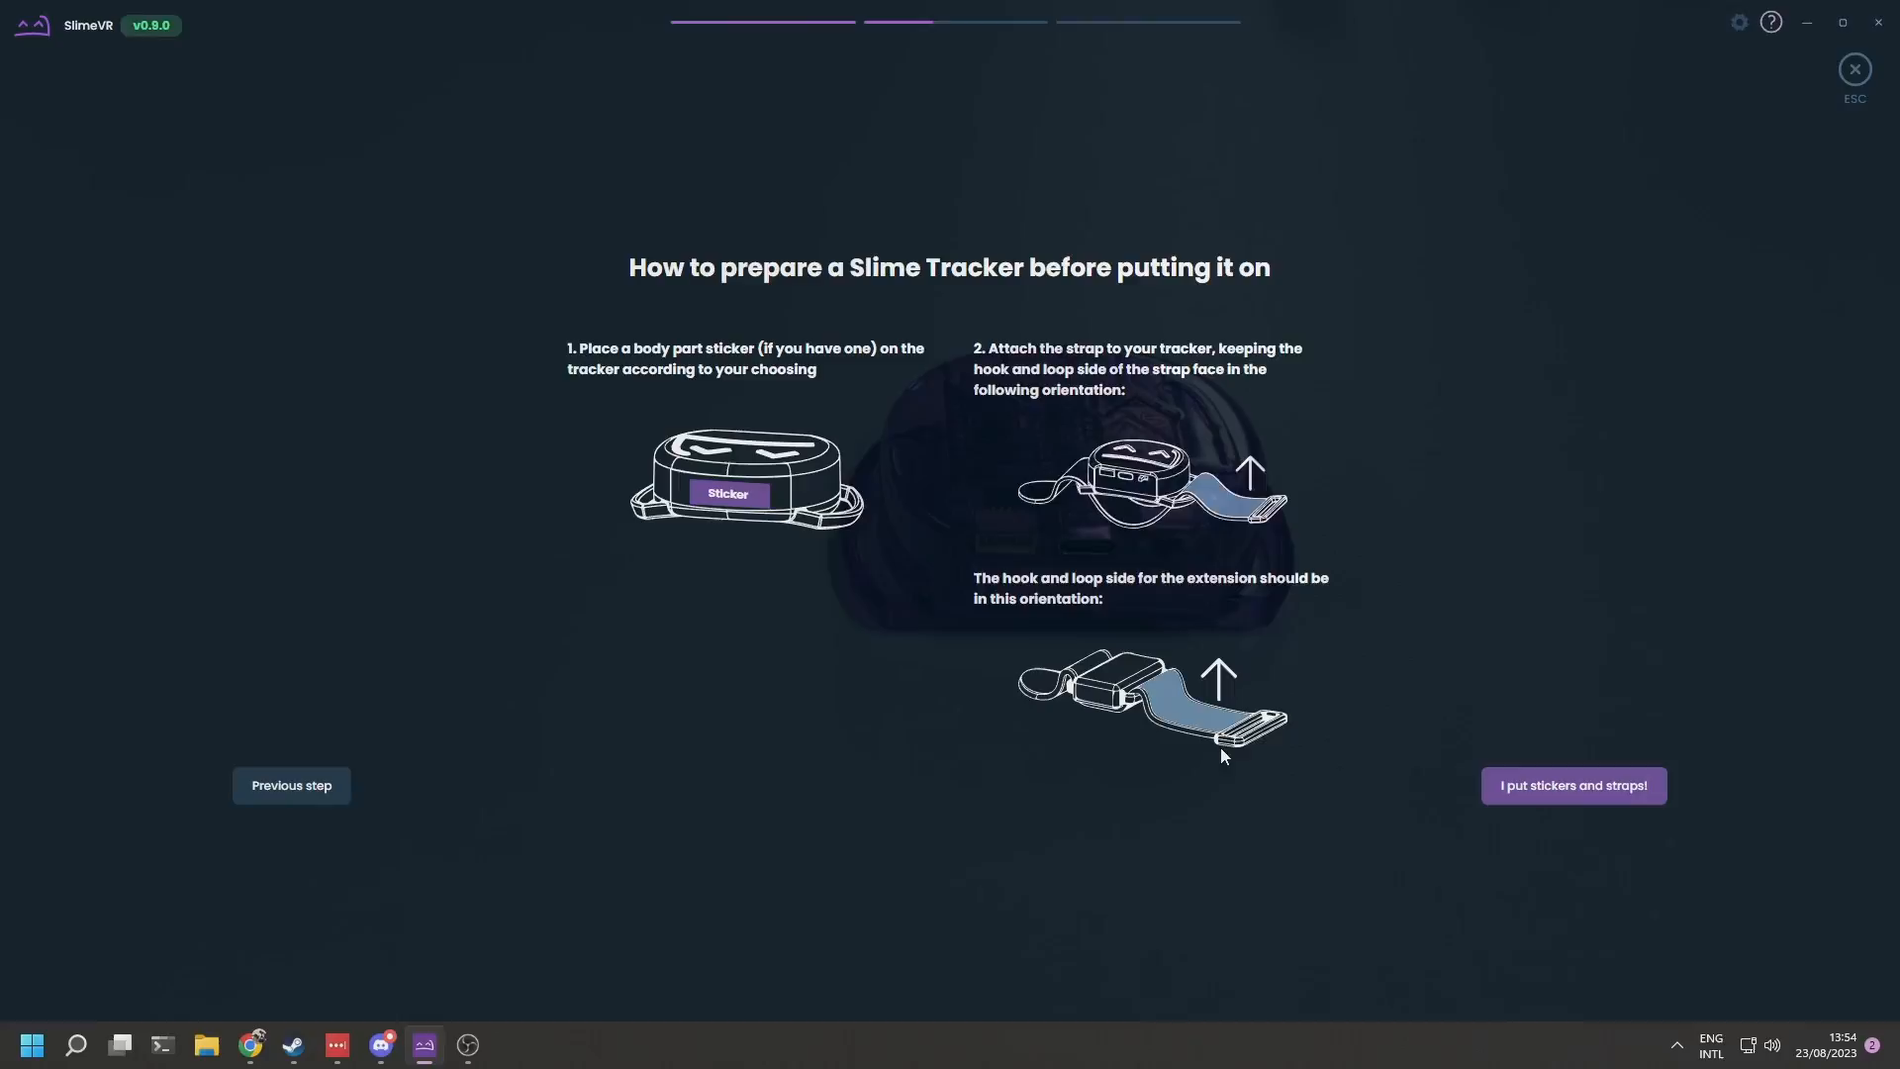
Step: Confirm the stickers and straps are on the tracker
left_click(1574, 785)
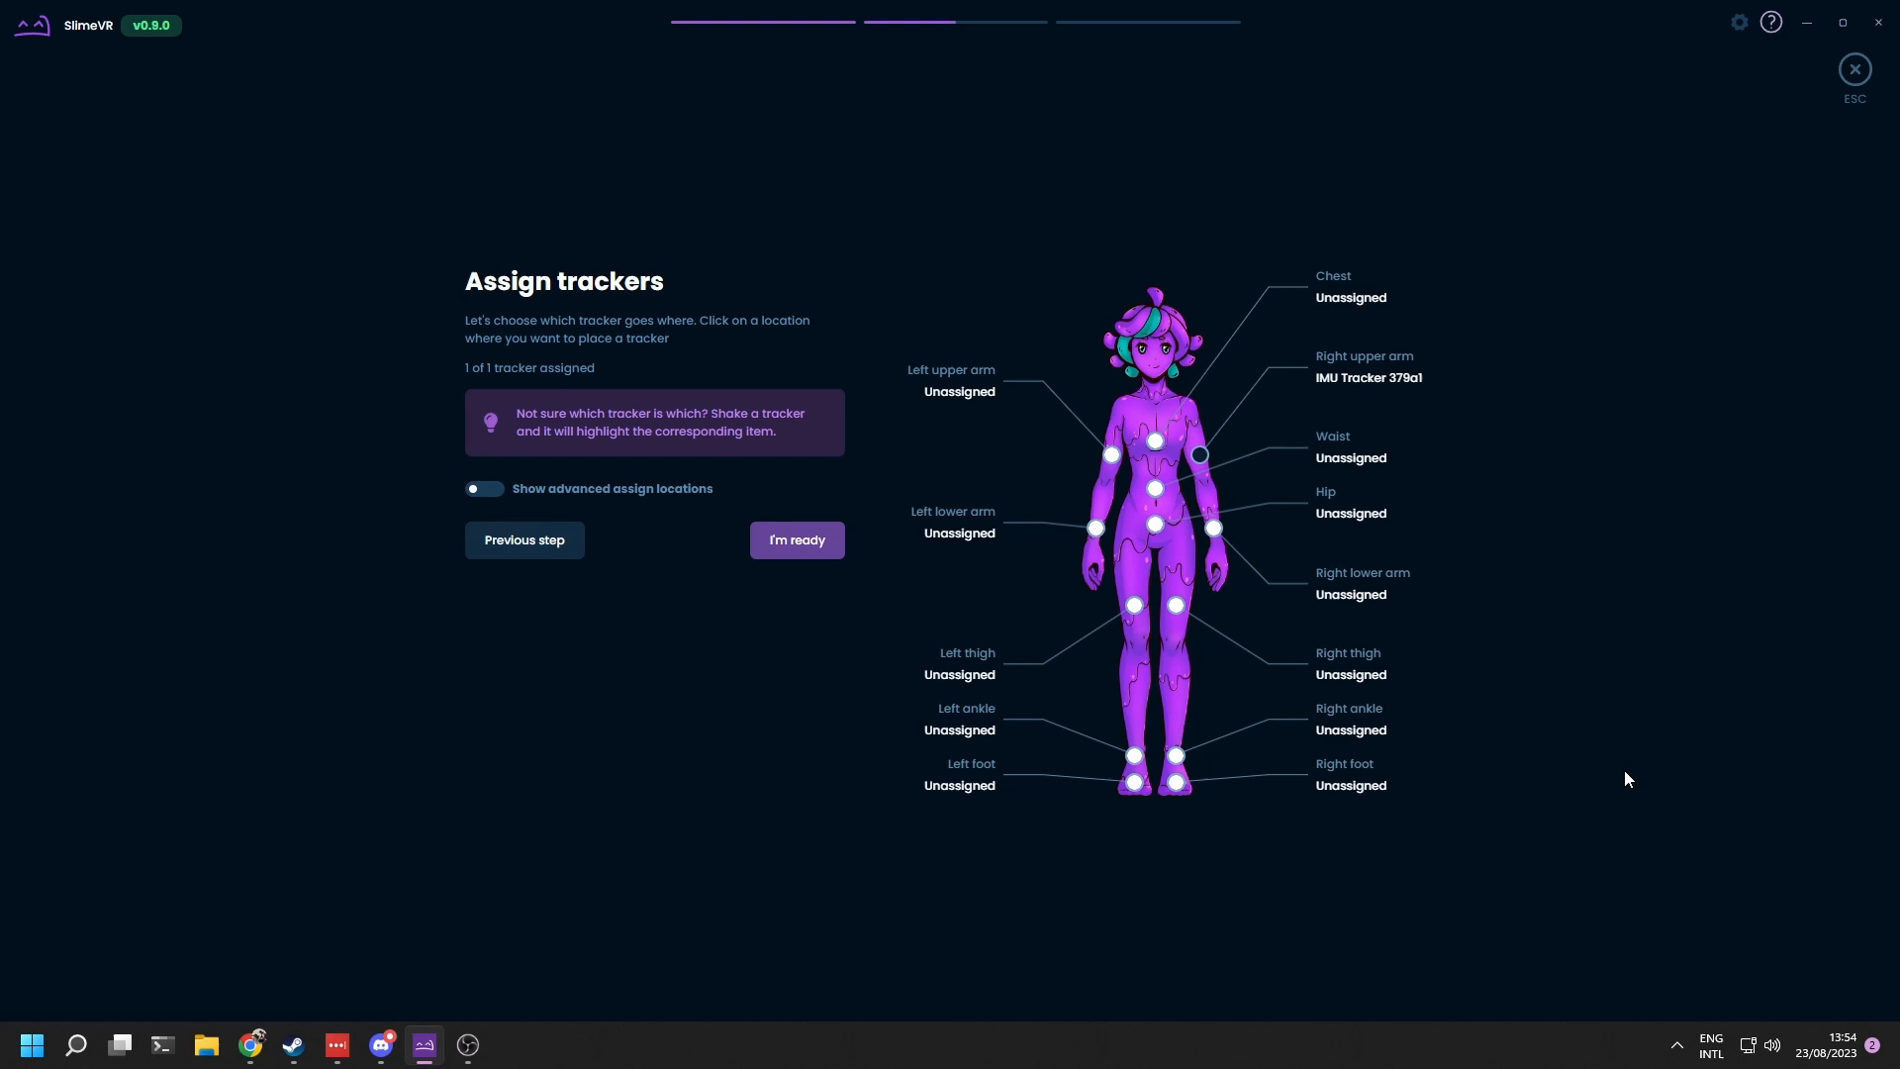
mouse_move(1609, 772)
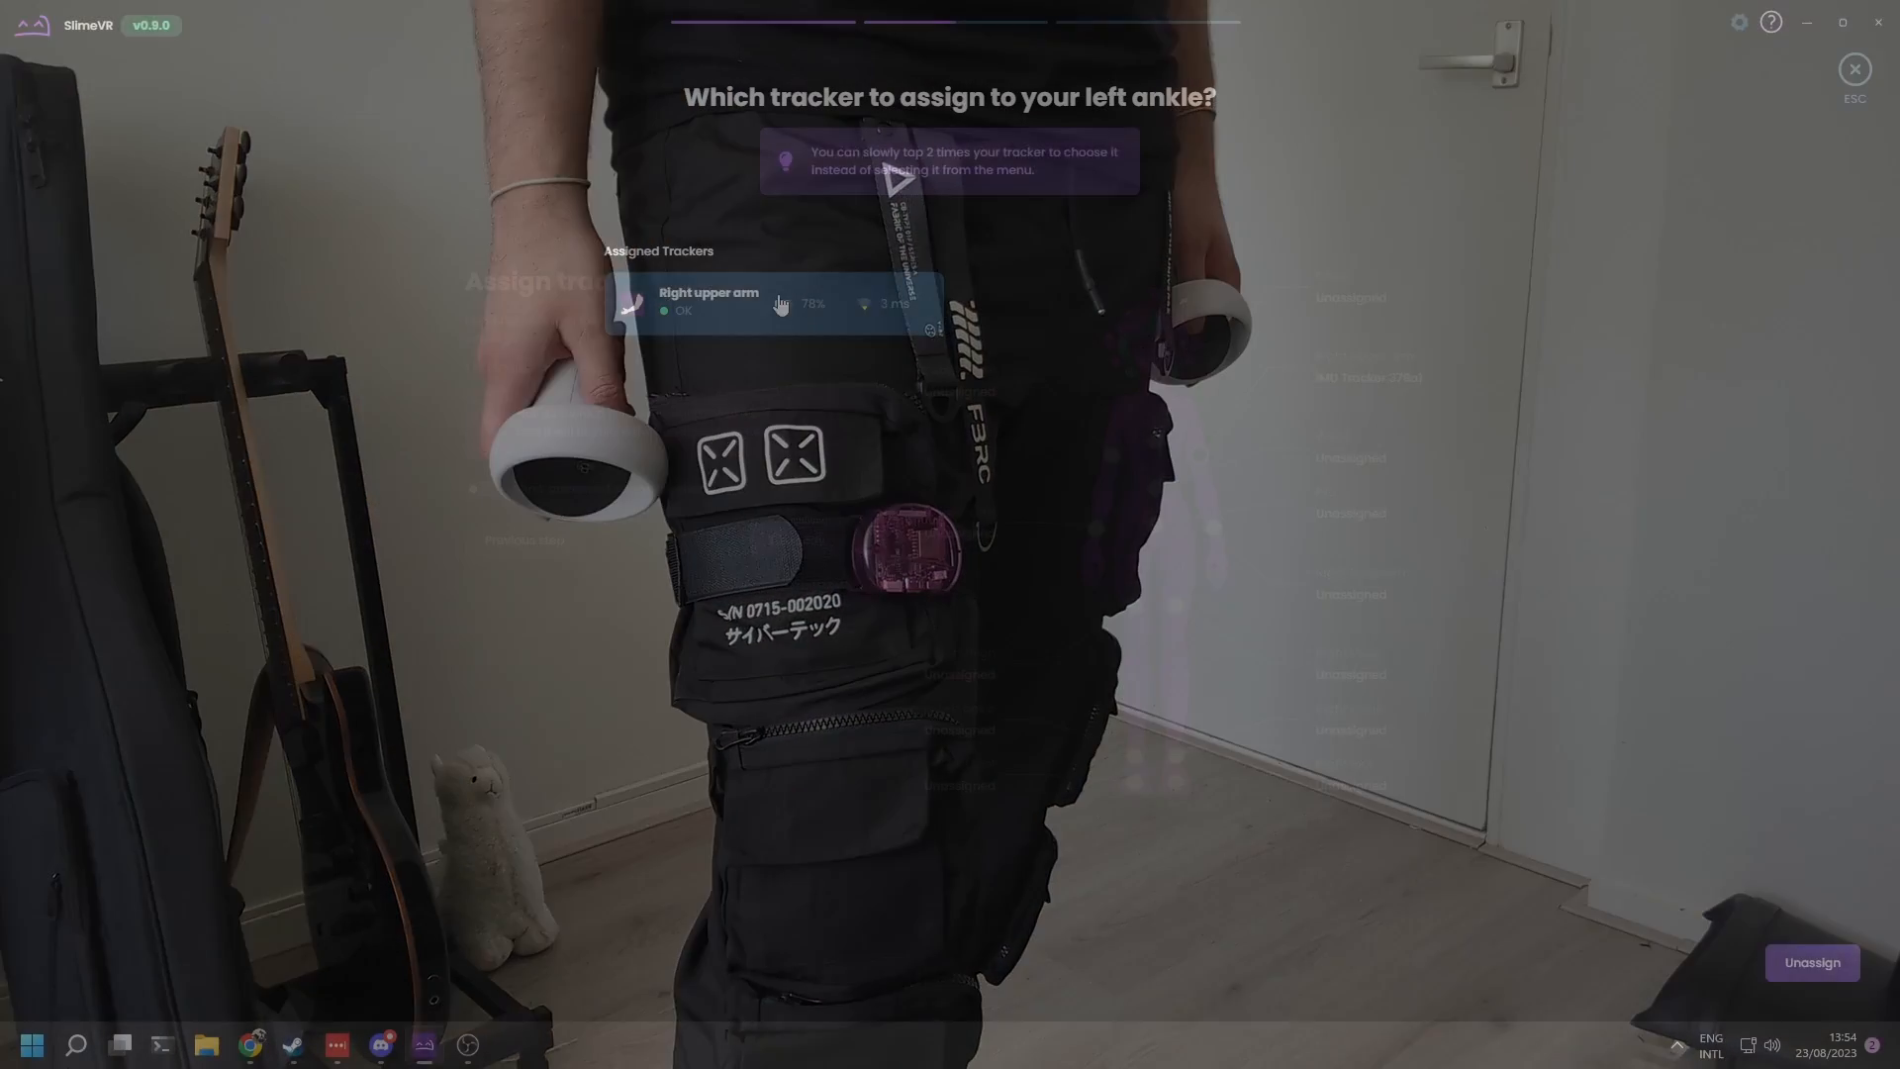
Step: Assign the single connected tracker to the left ankle
left_click(790, 303)
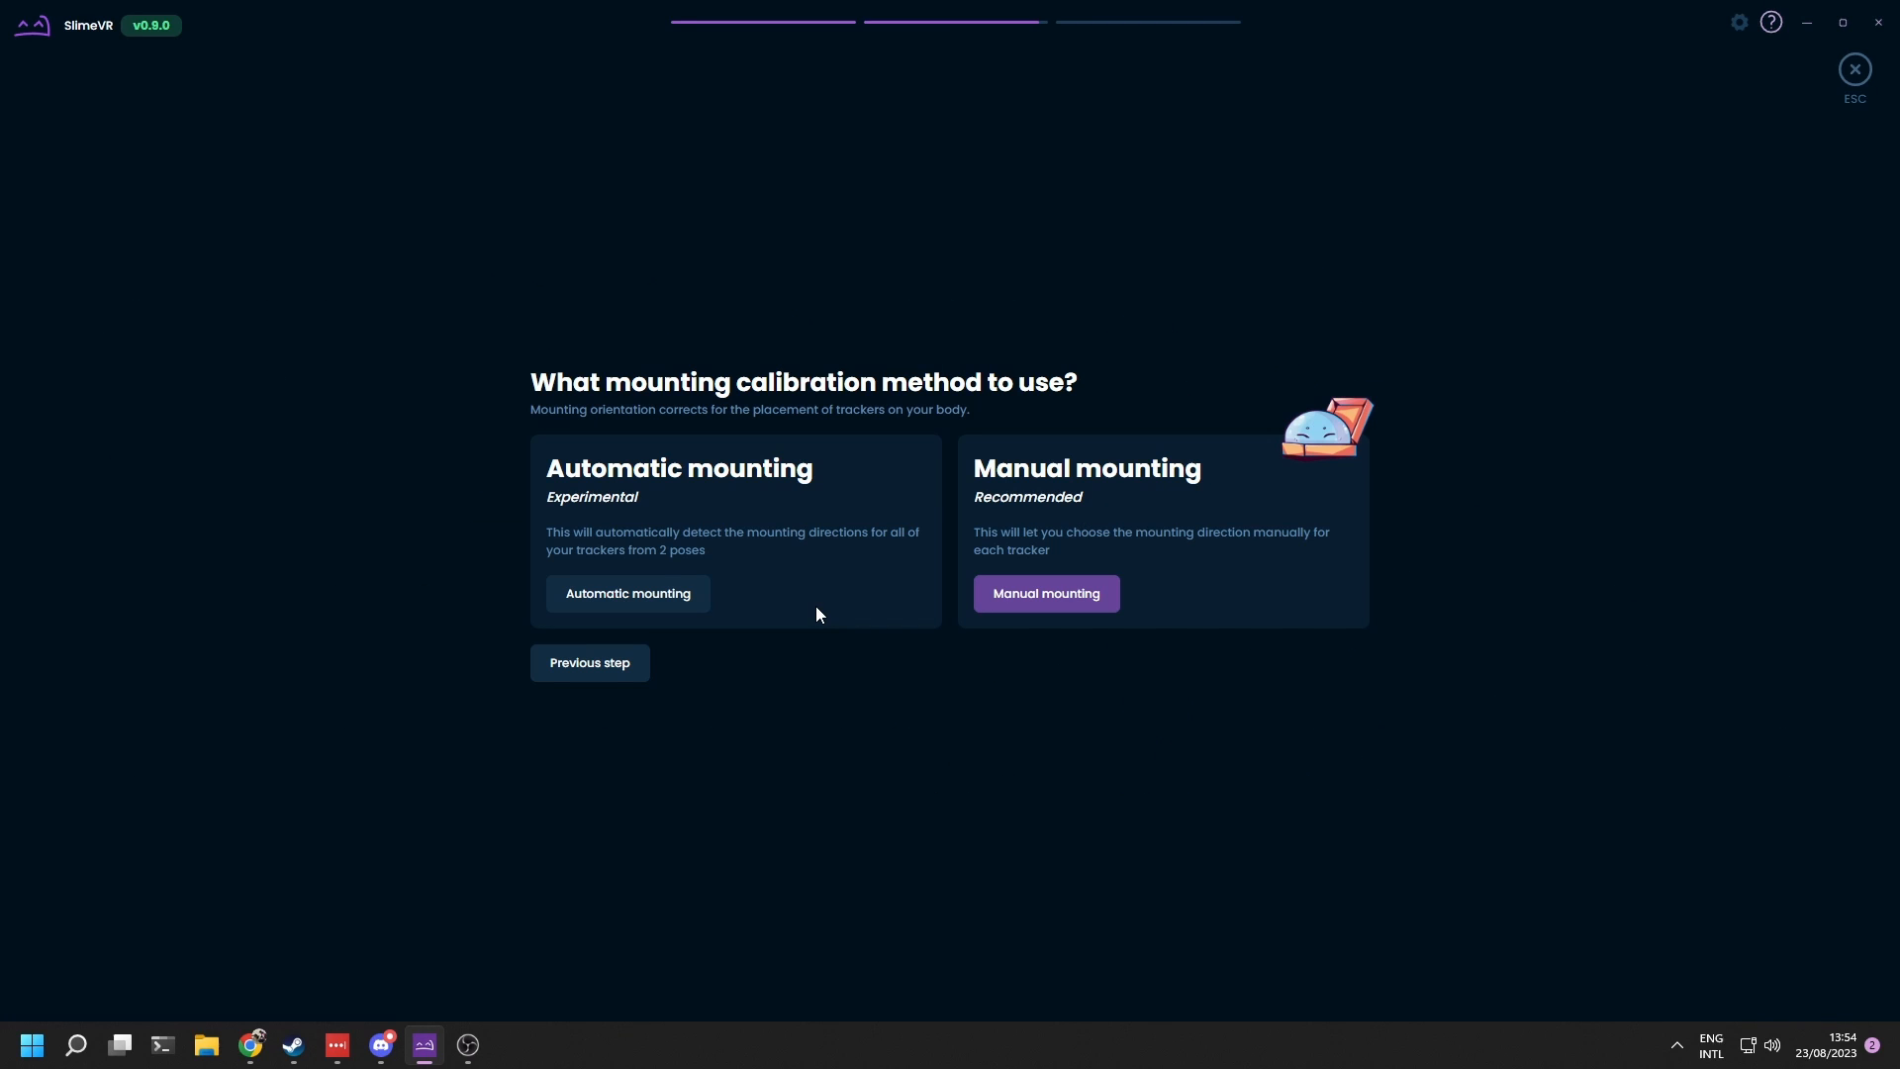
mouse_move(1153, 640)
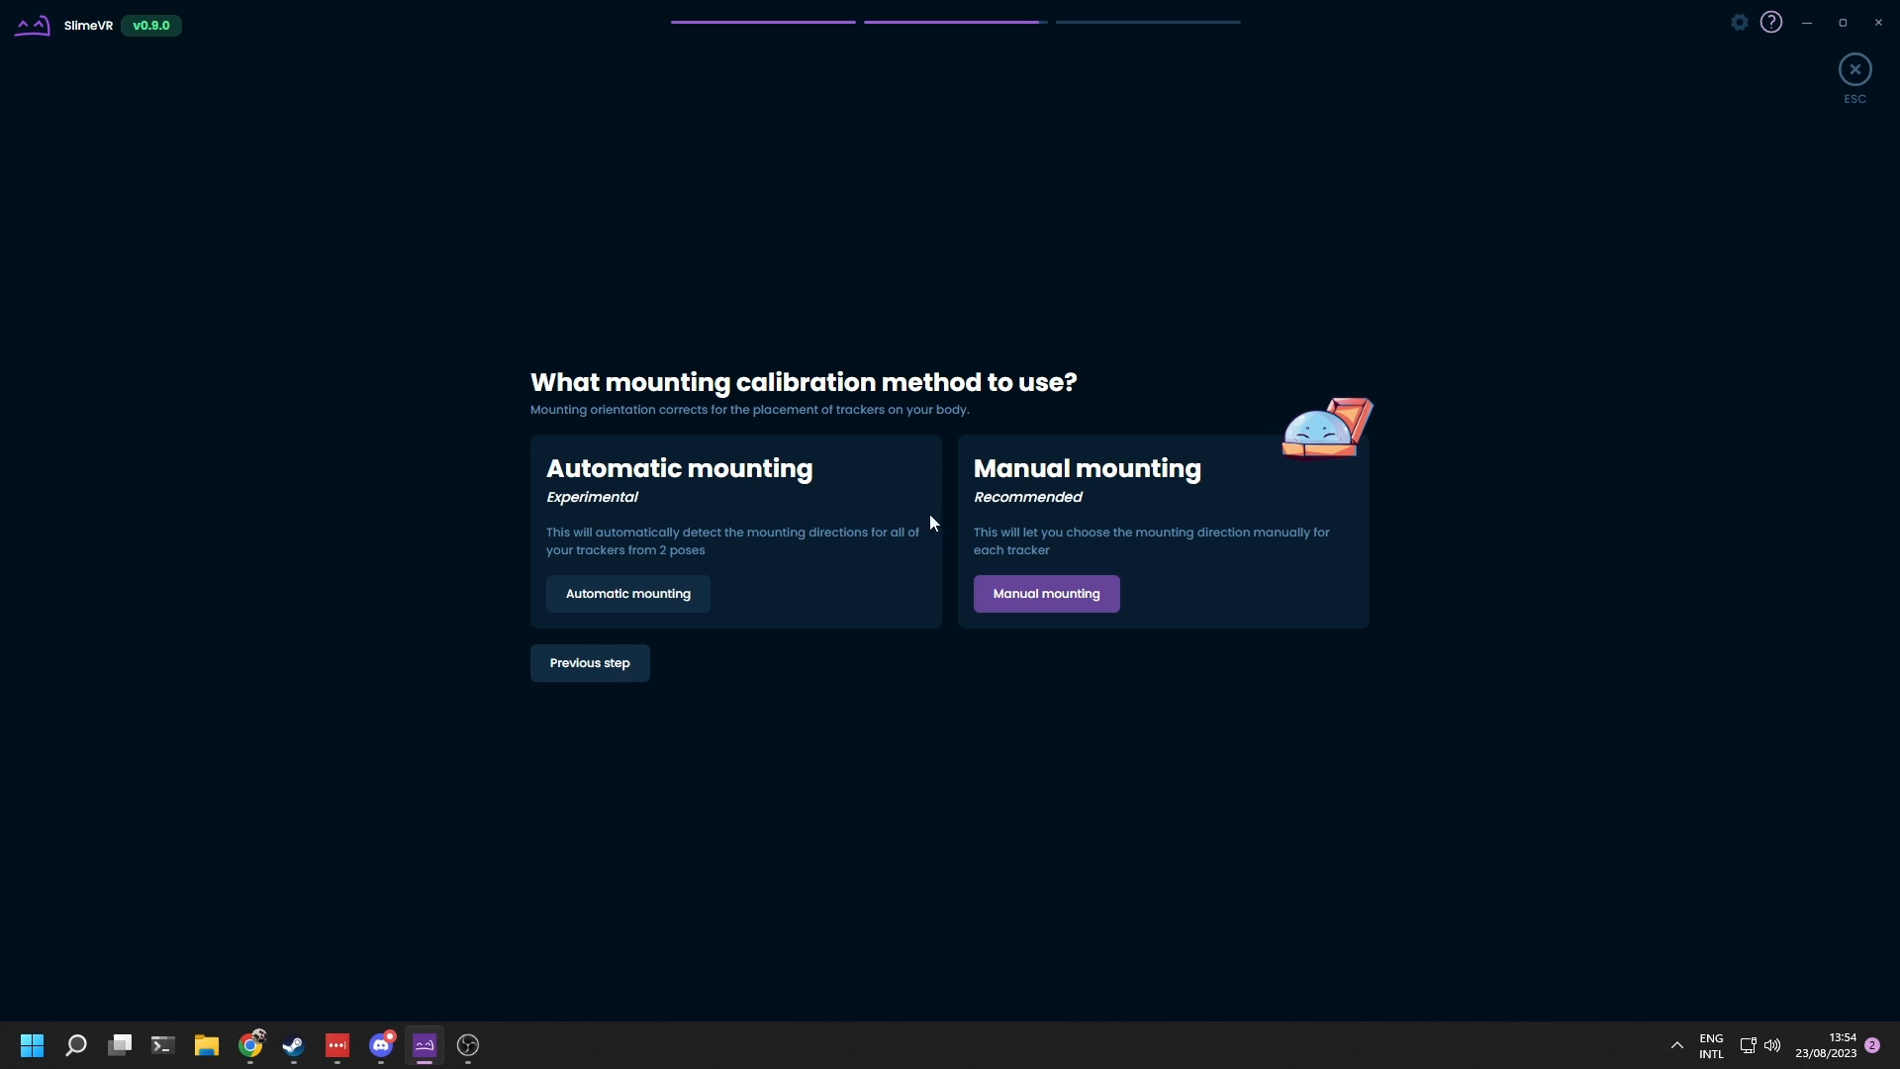
mouse_move(1097, 620)
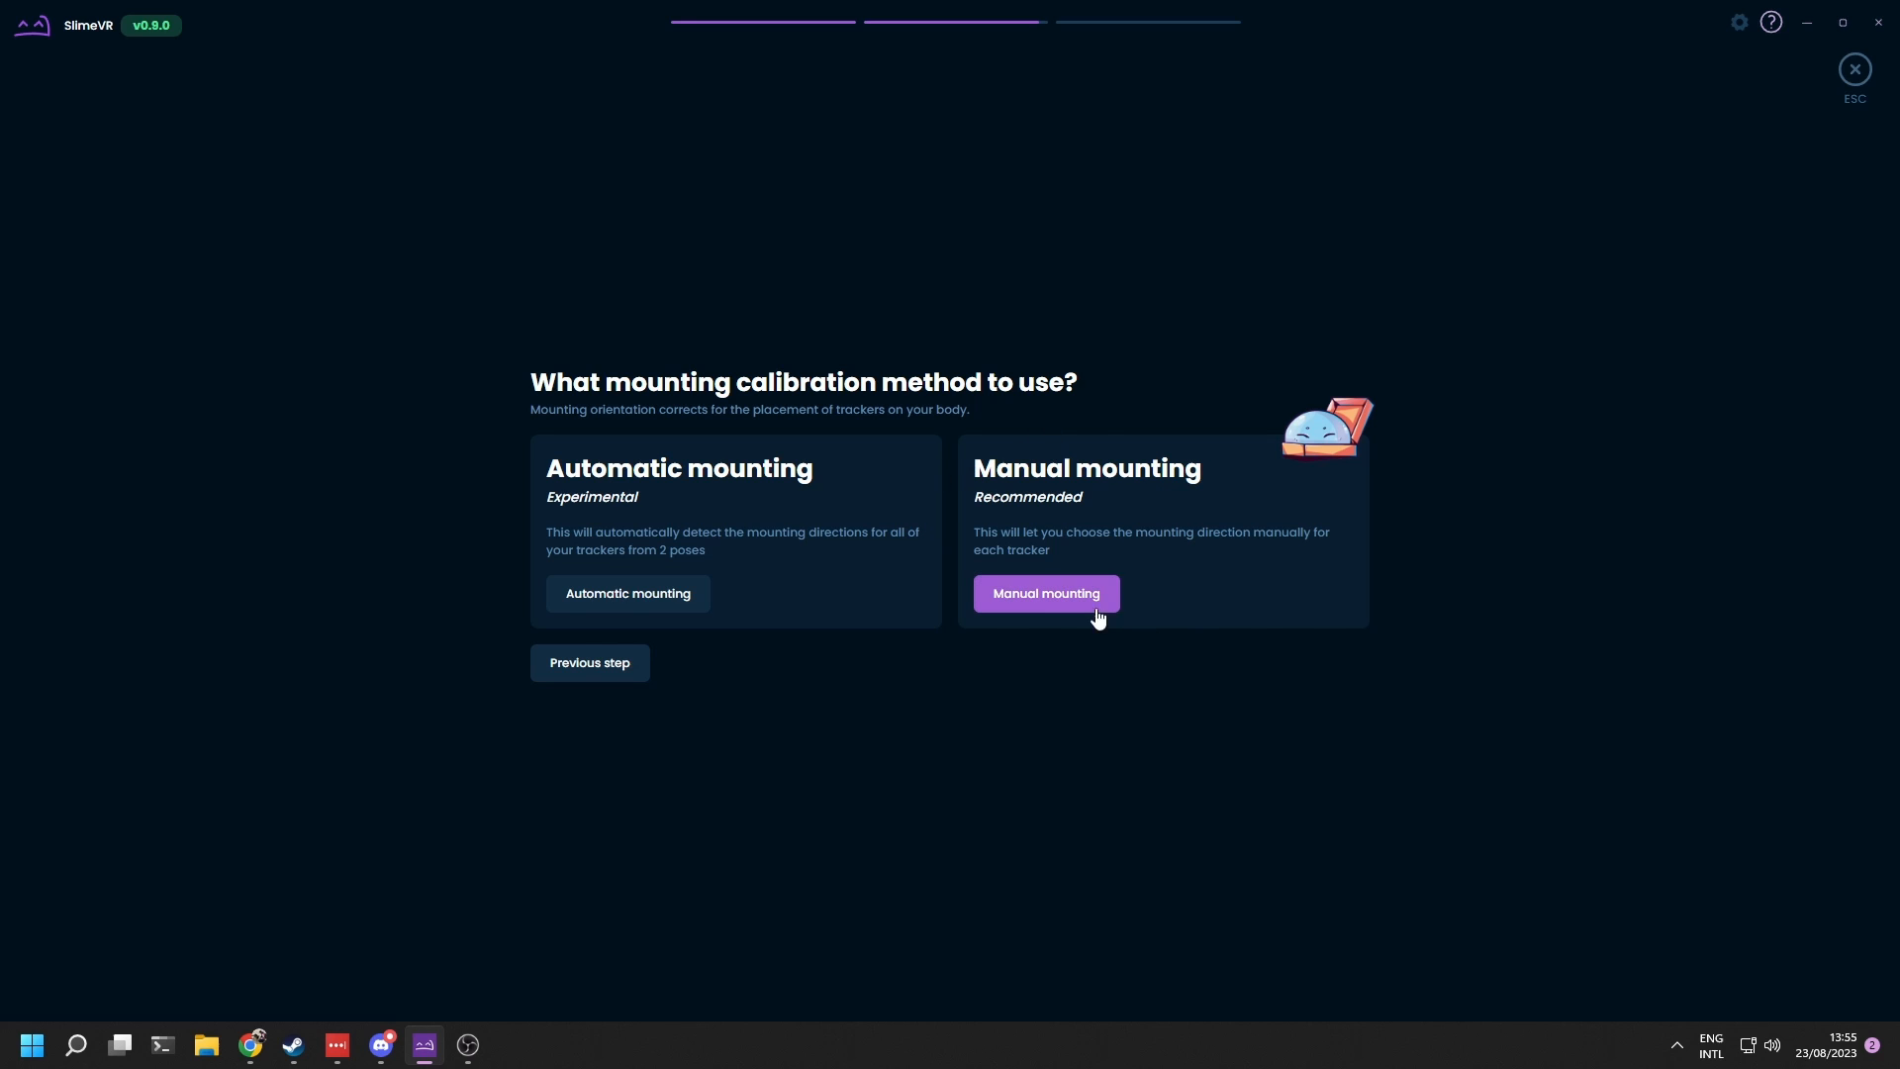
Step: Select Manual mounting as the mounting calibration method
left_click(1046, 594)
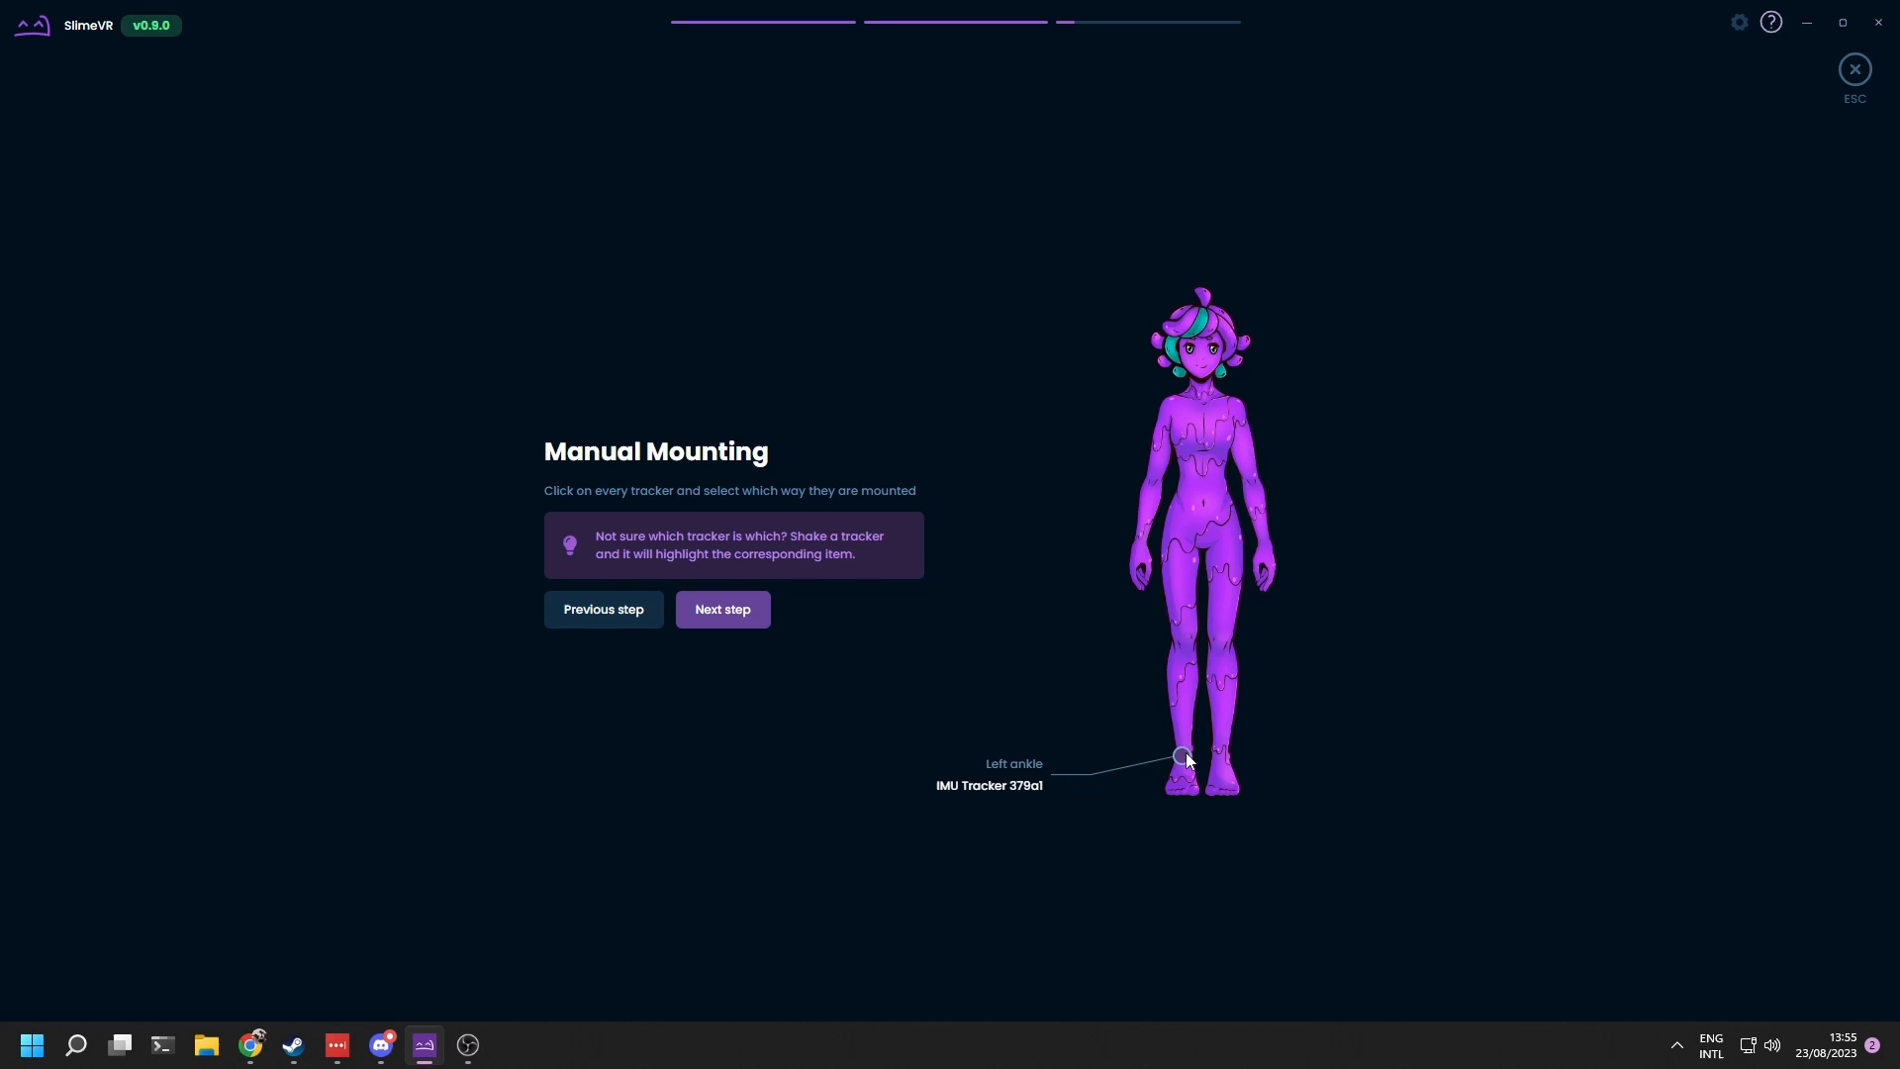
Step: Open the mounting direction choices for the left ankle tracker
left_click(1180, 758)
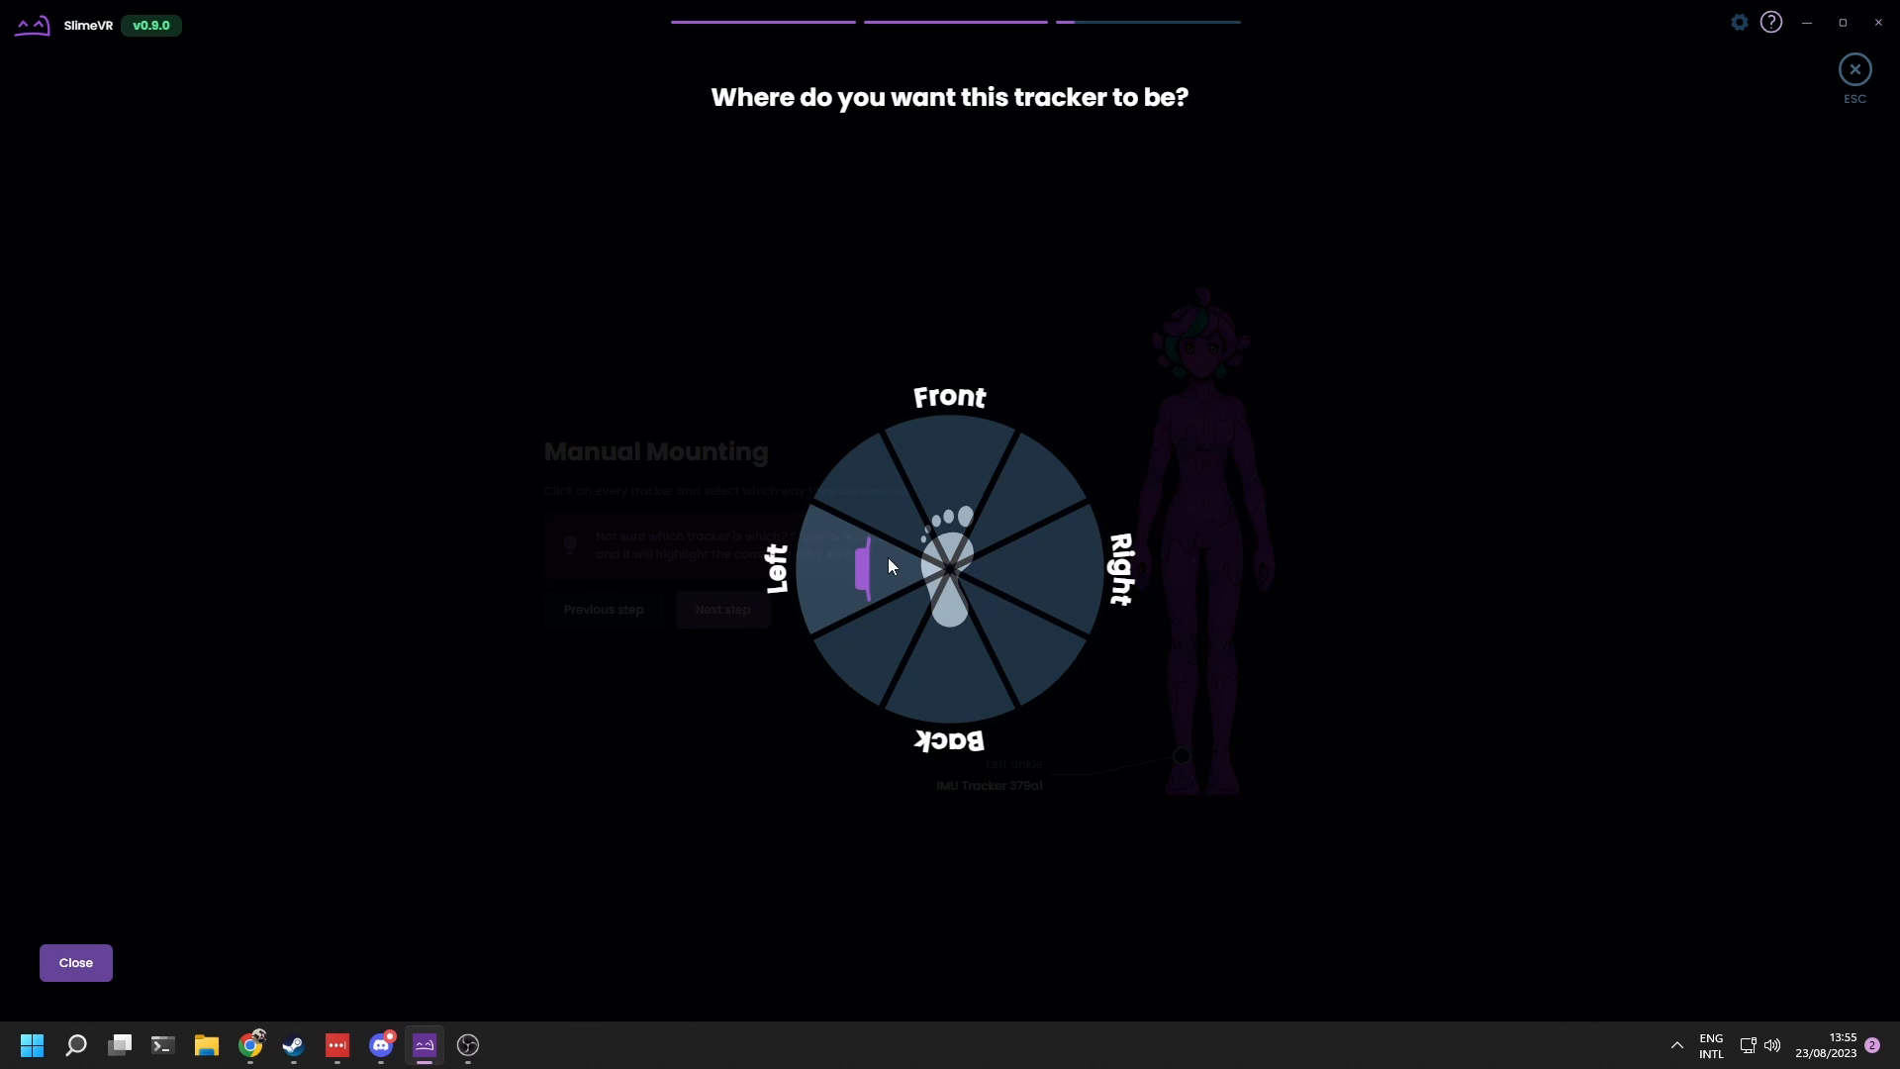
mouse_move(862, 583)
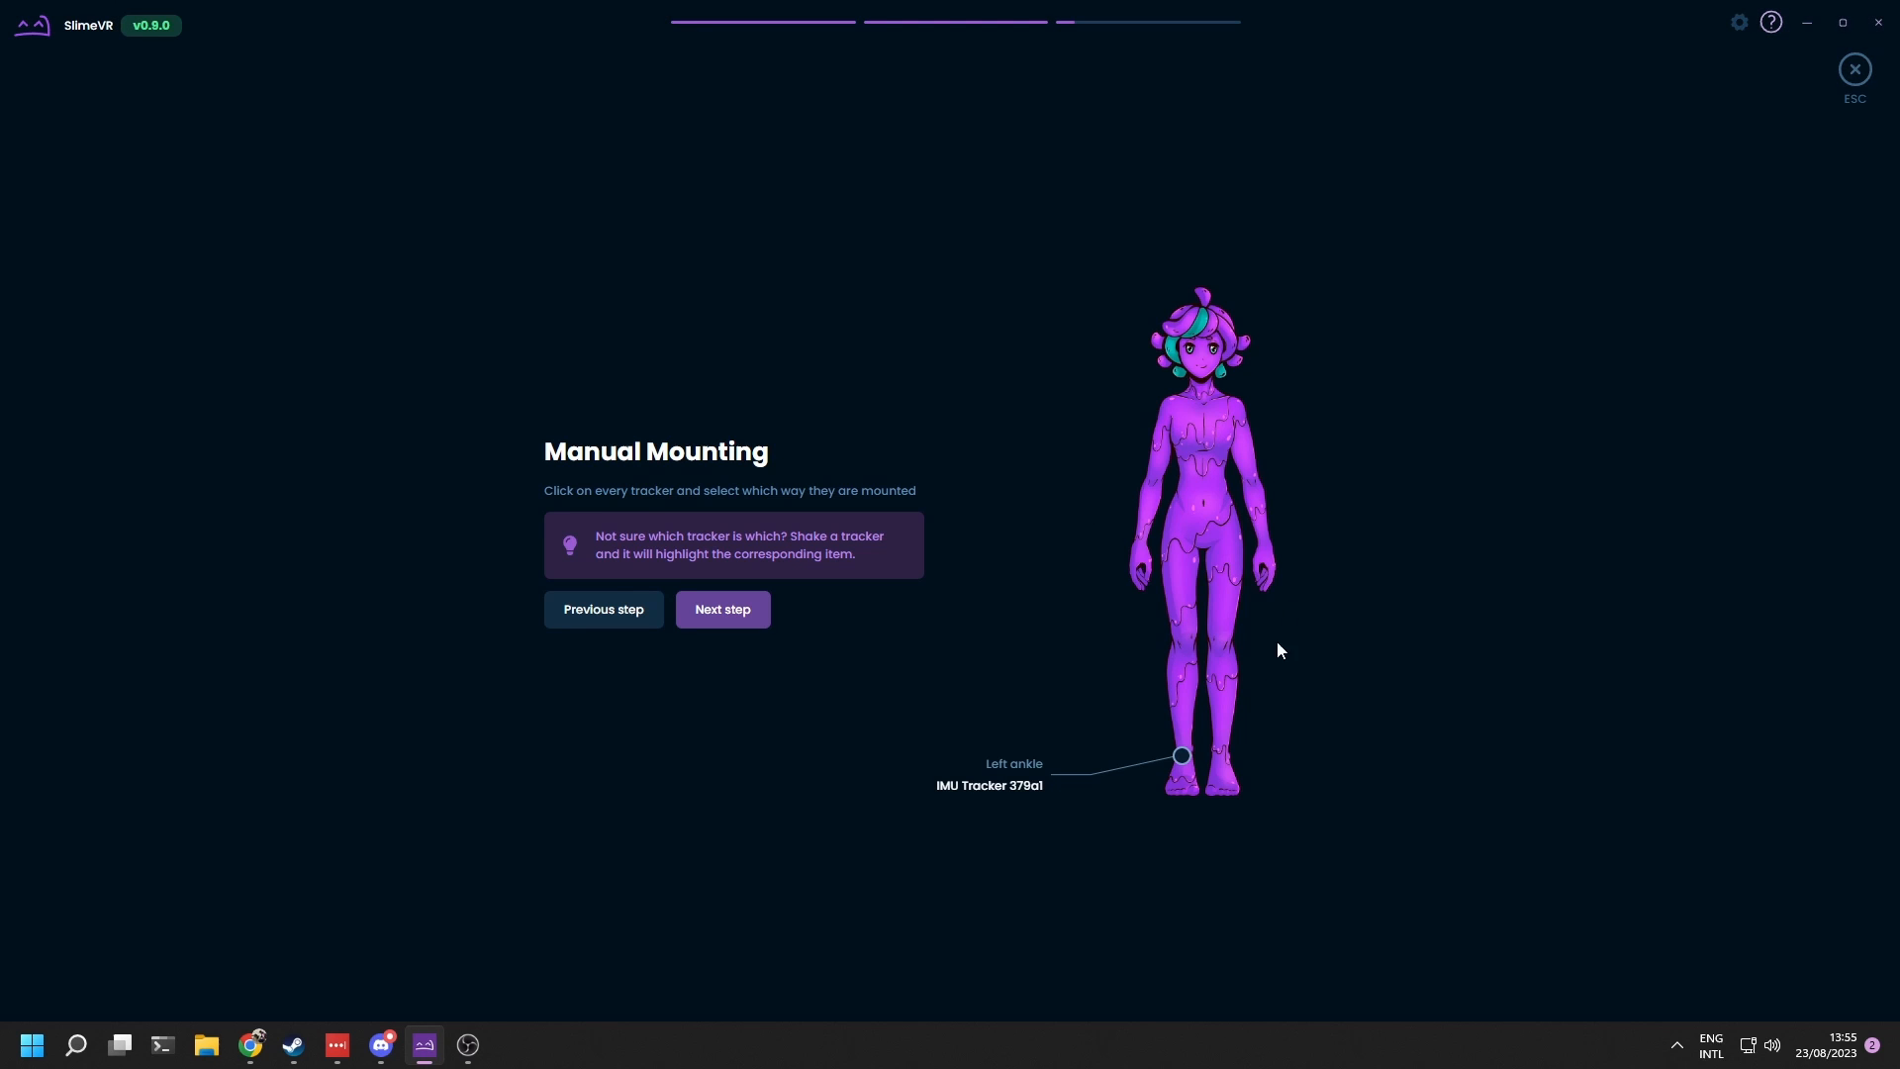
mouse_move(869, 565)
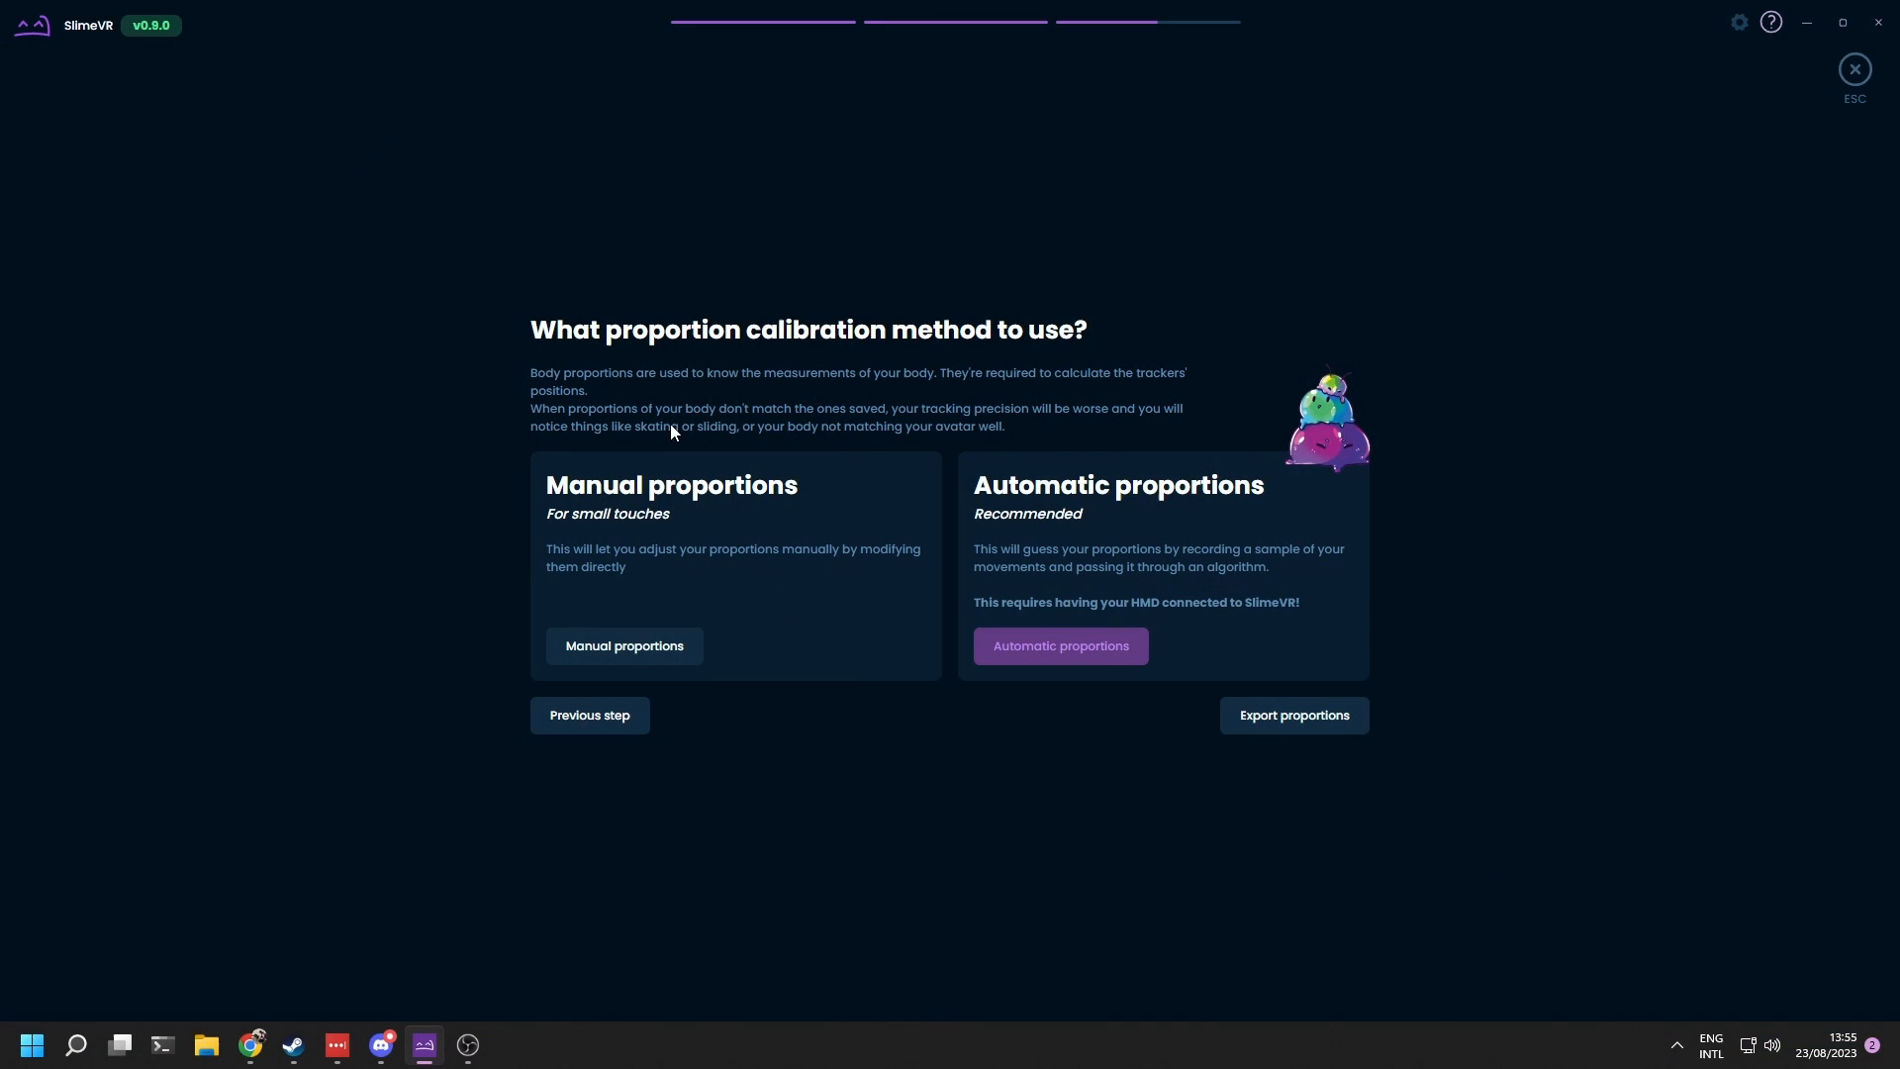
Step: Choose manual proportions and step the measurements from Torso length through hips to Upper Arm Length
left_click(624, 646)
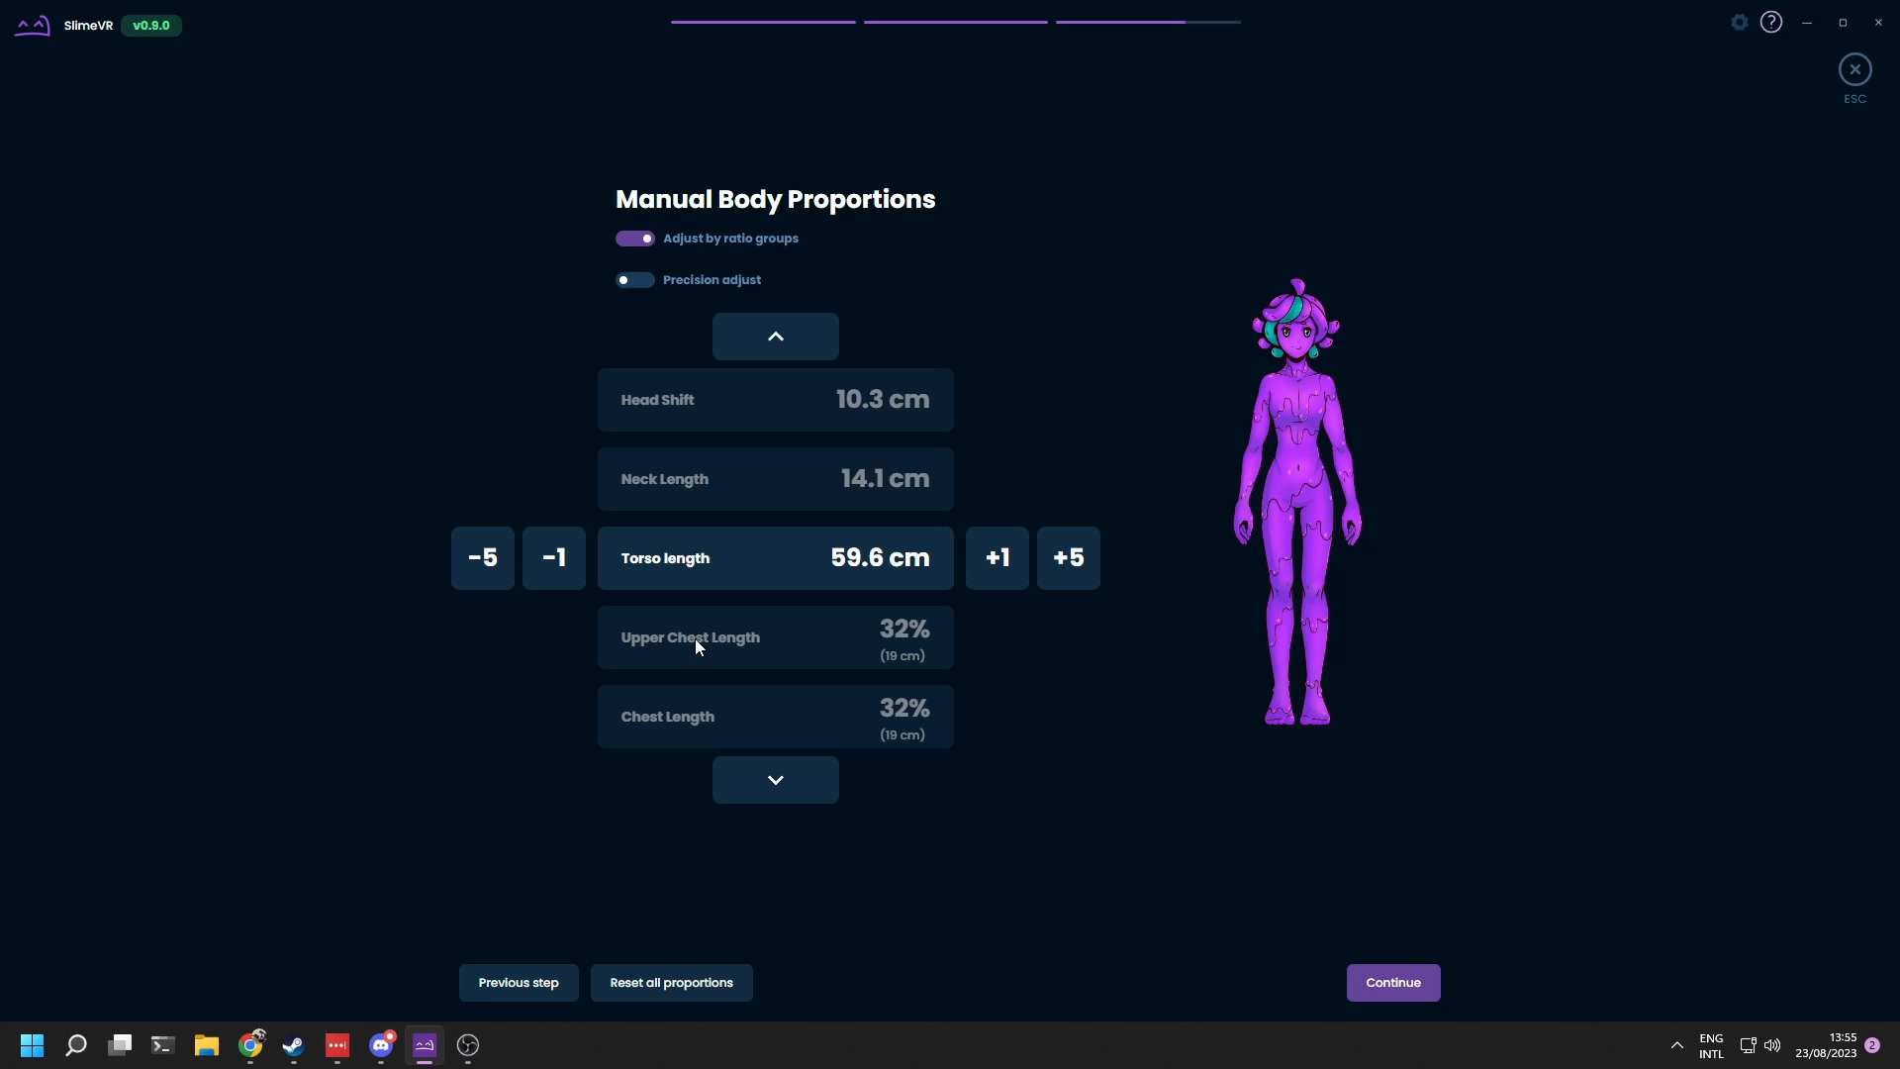
left_click(775, 780)
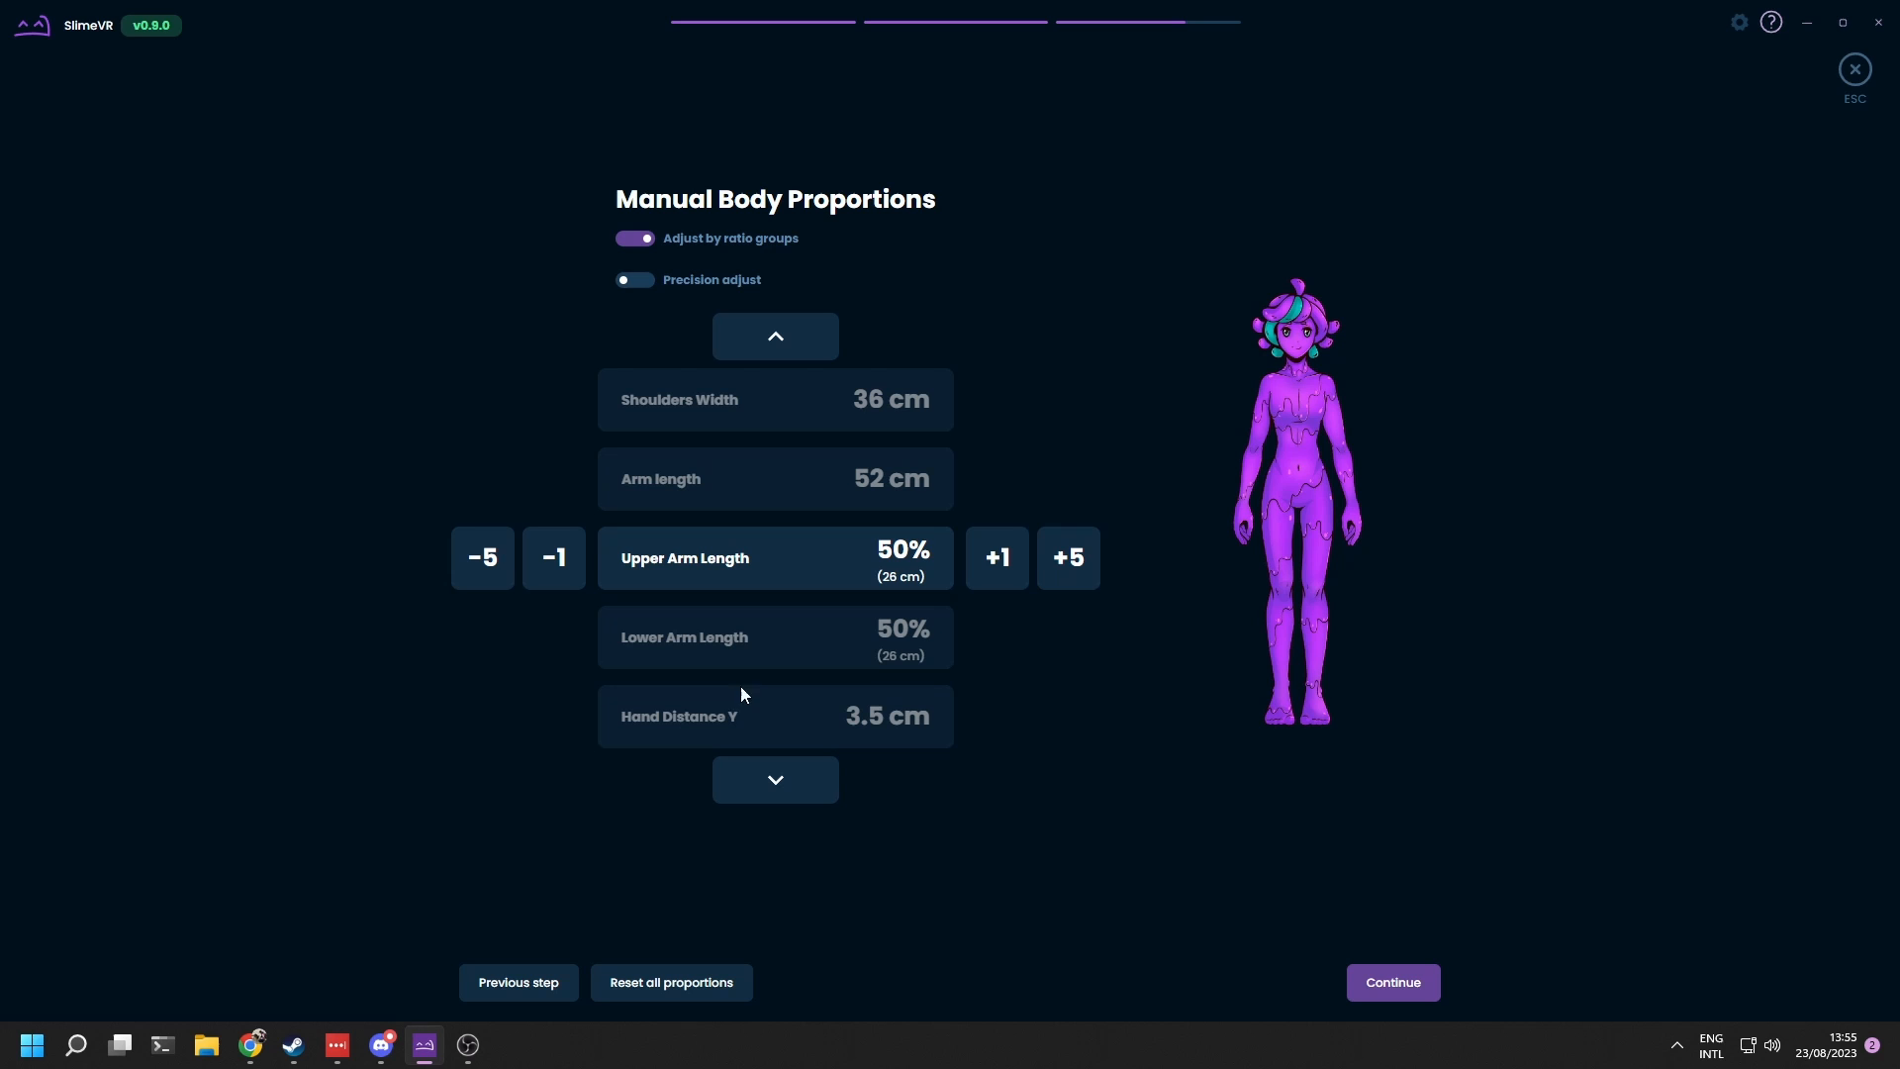
mouse_move(1387, 951)
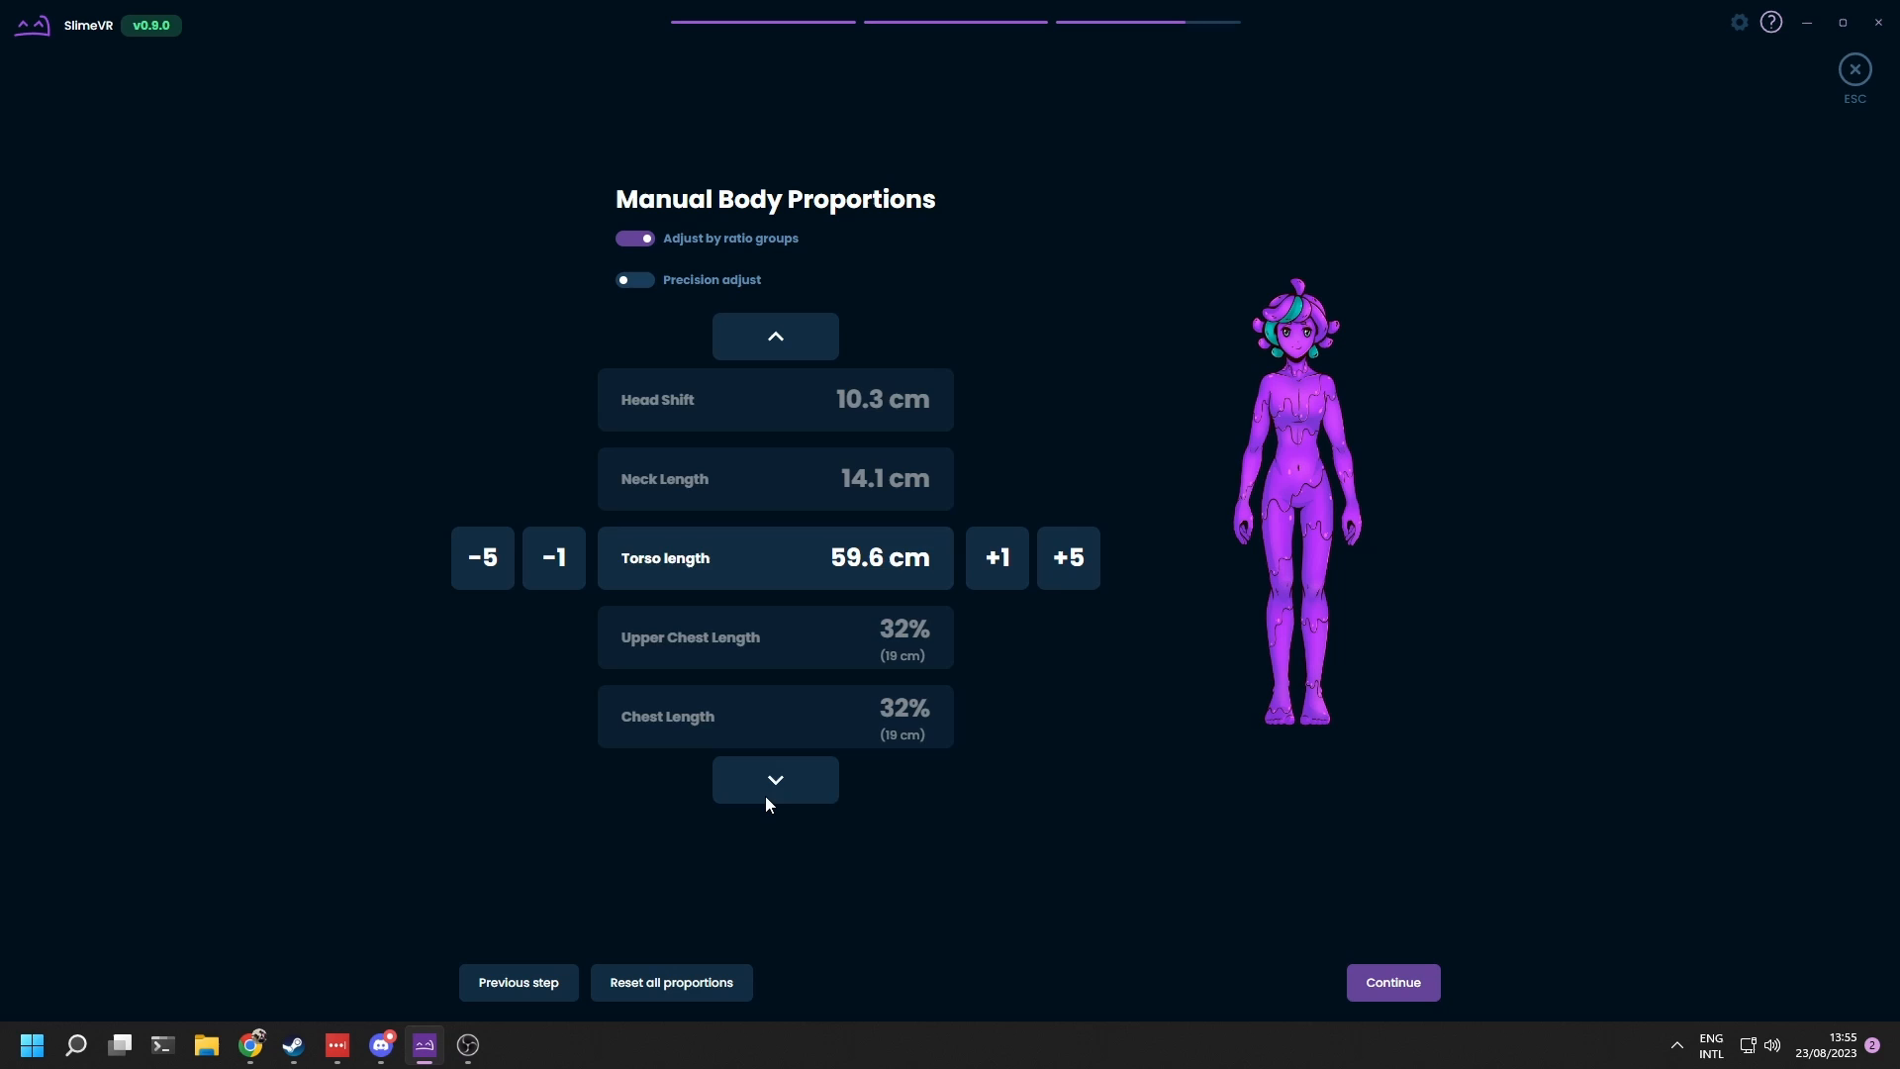
left_click(775, 780)
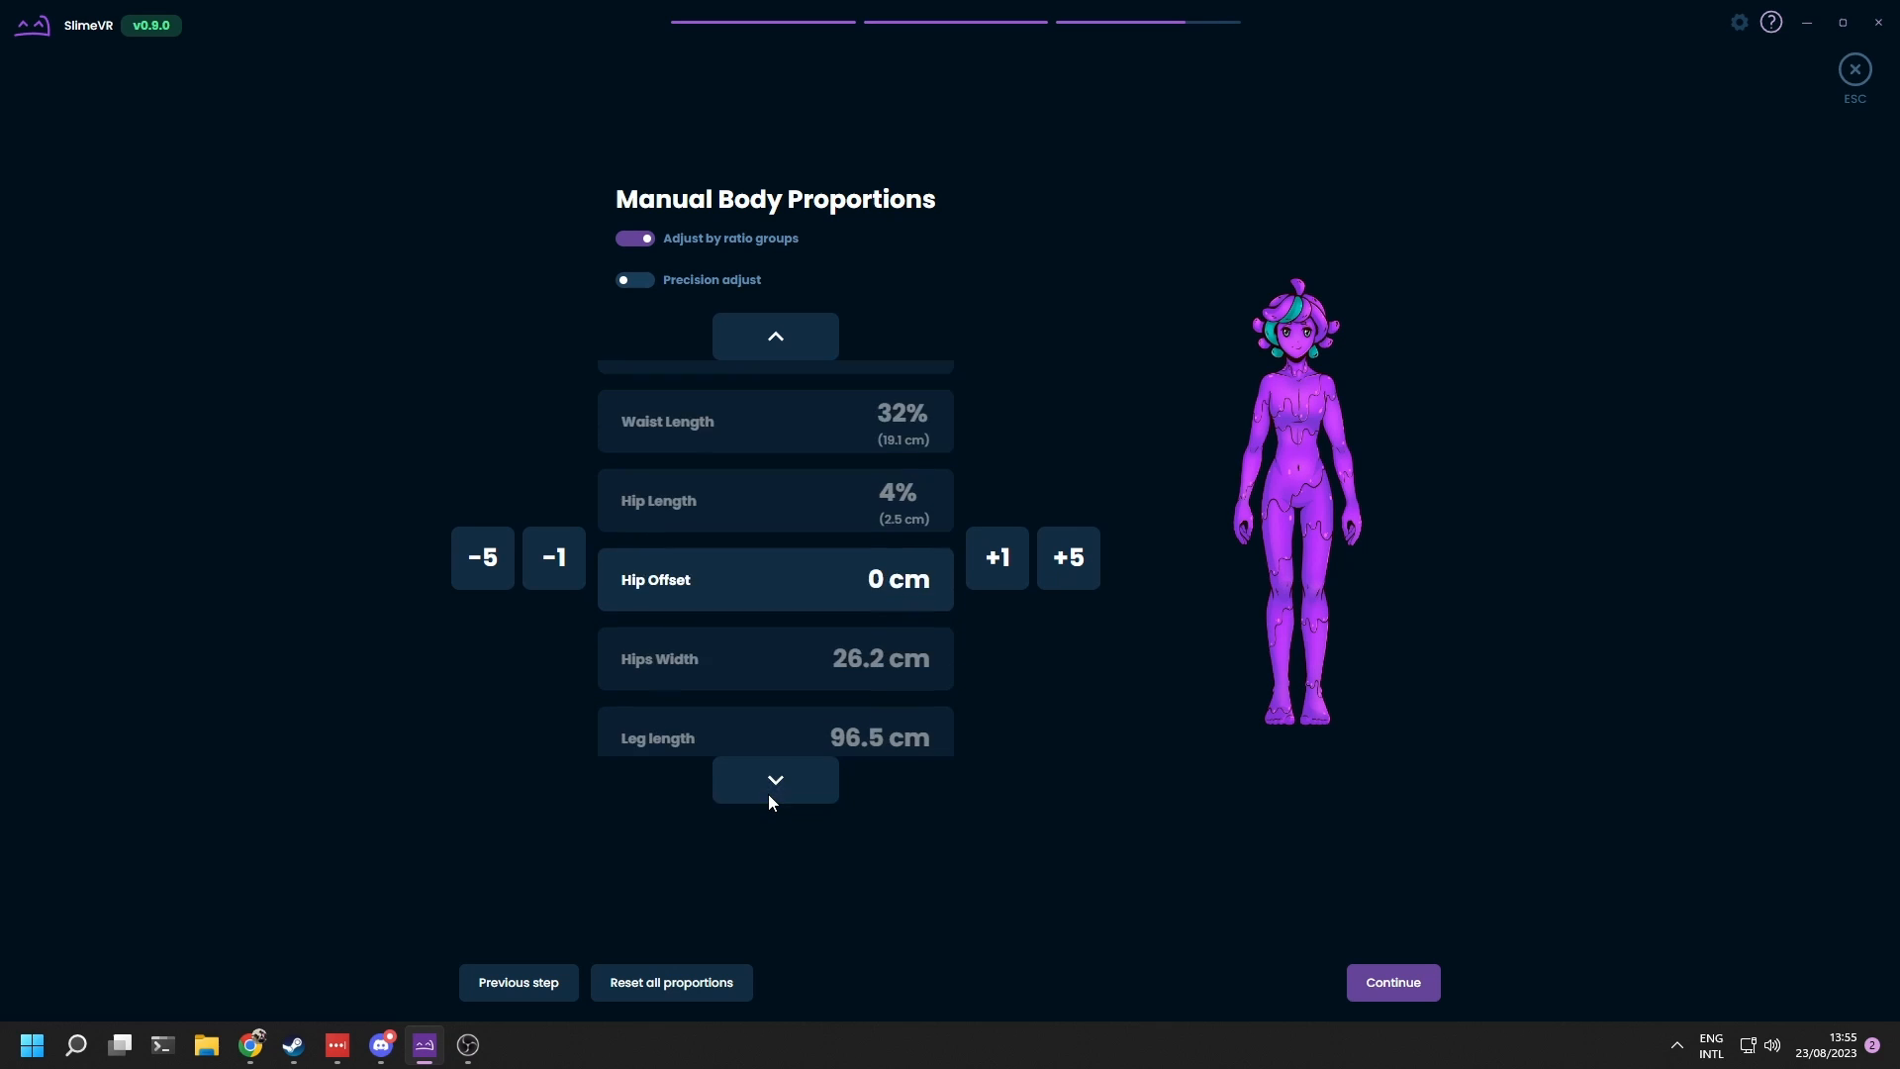
left_click(776, 780)
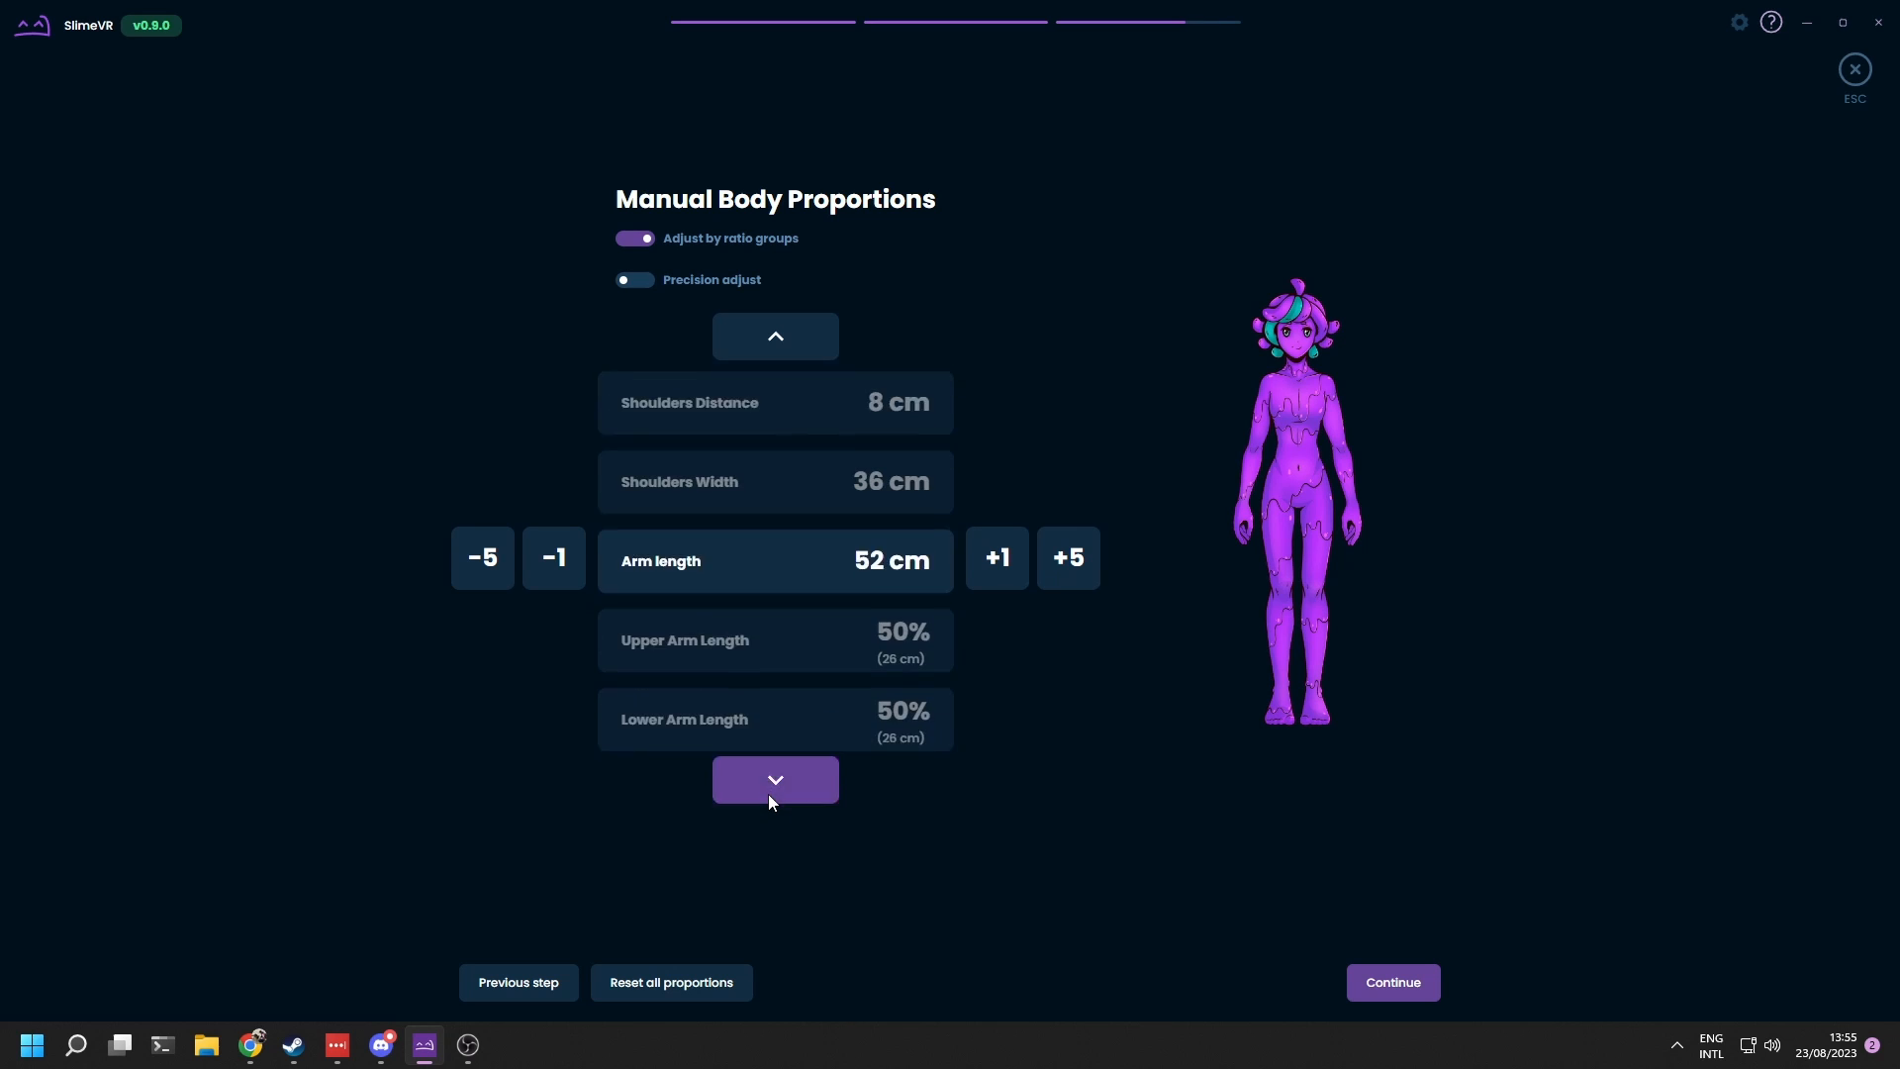
left_click(775, 780)
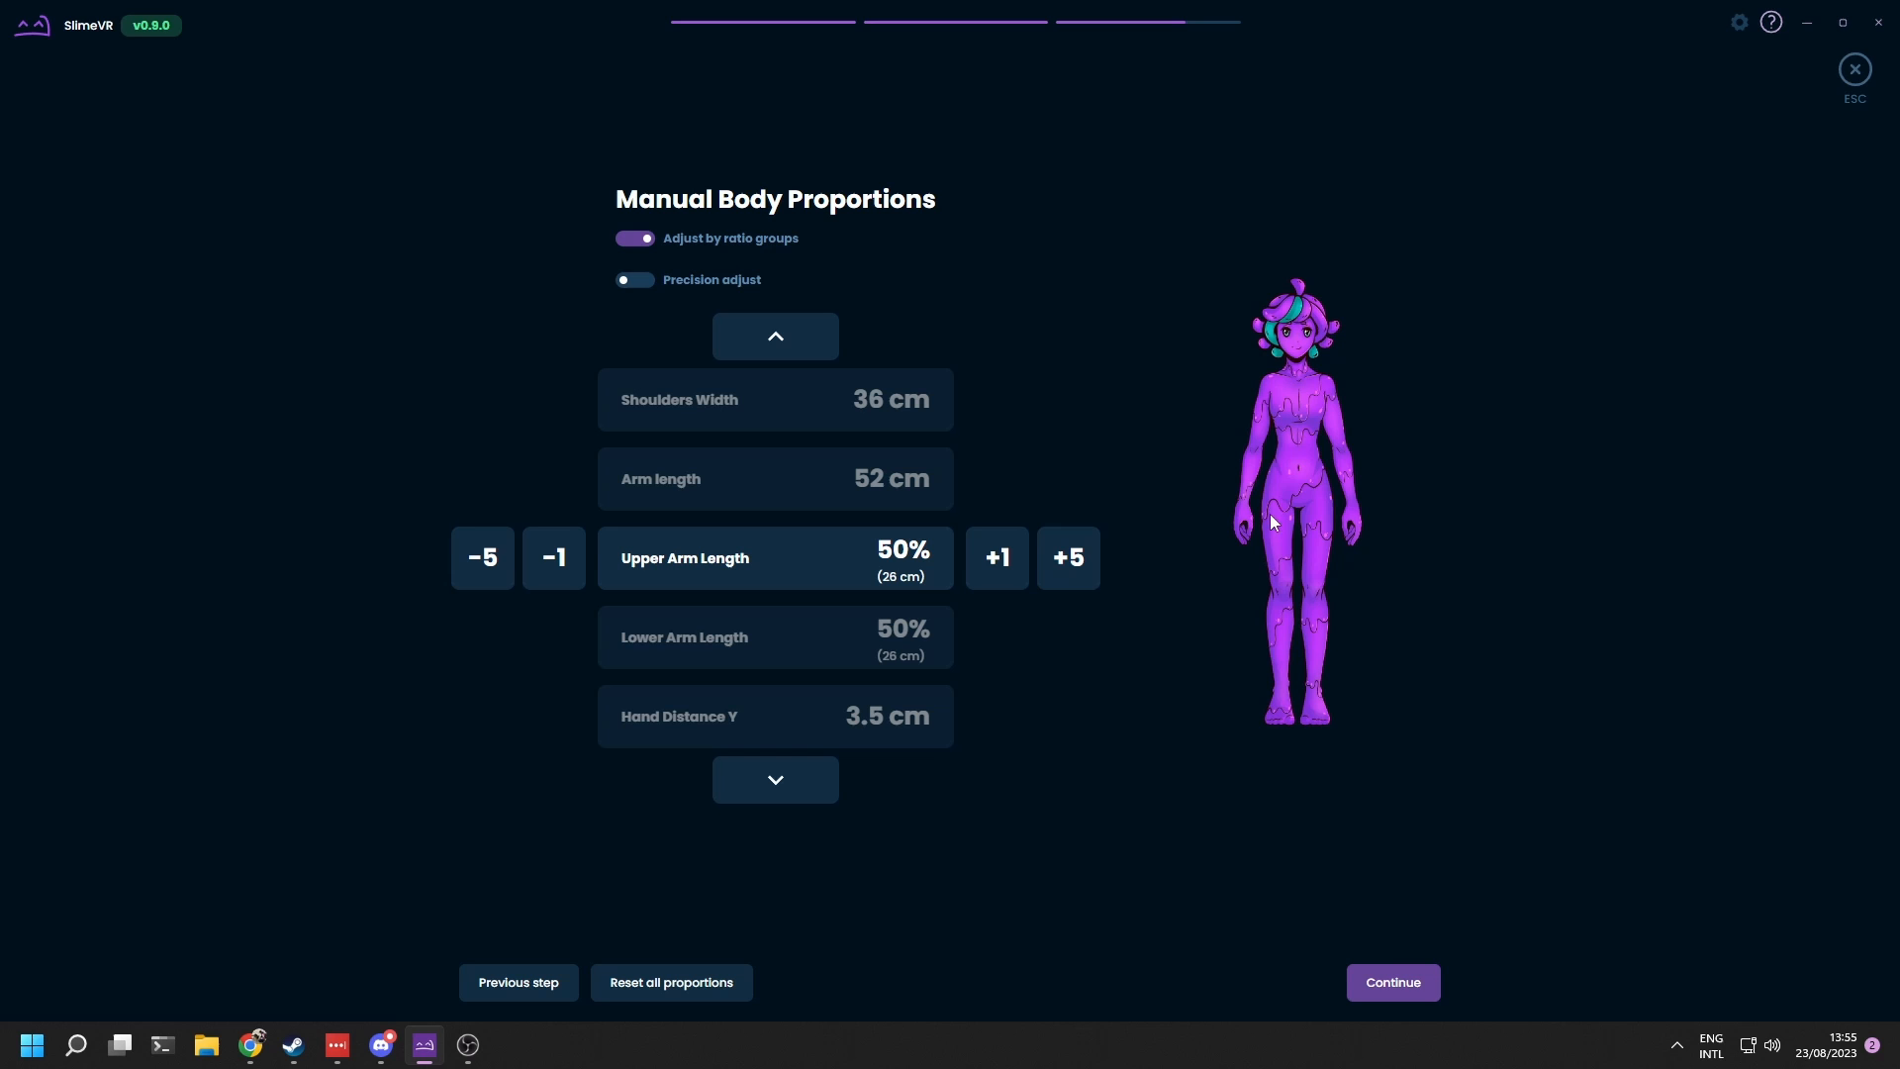
left_click(1393, 981)
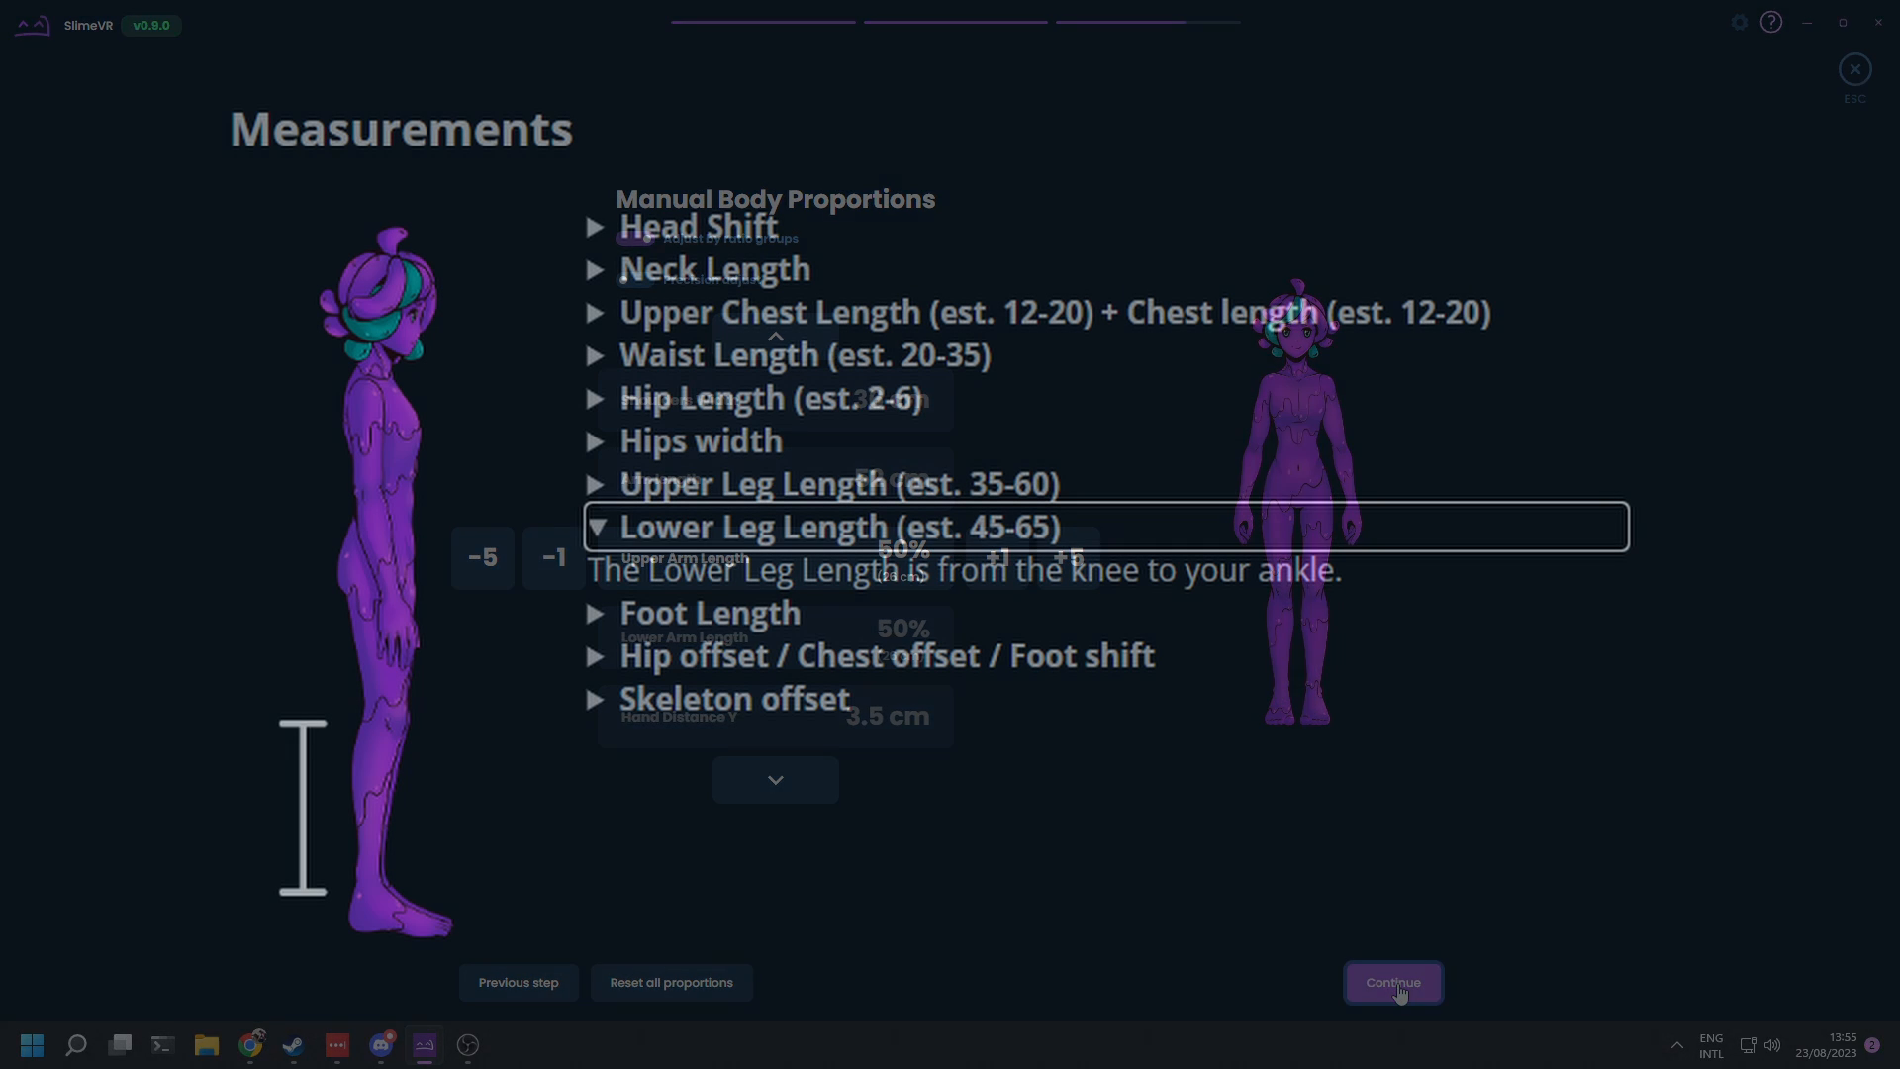